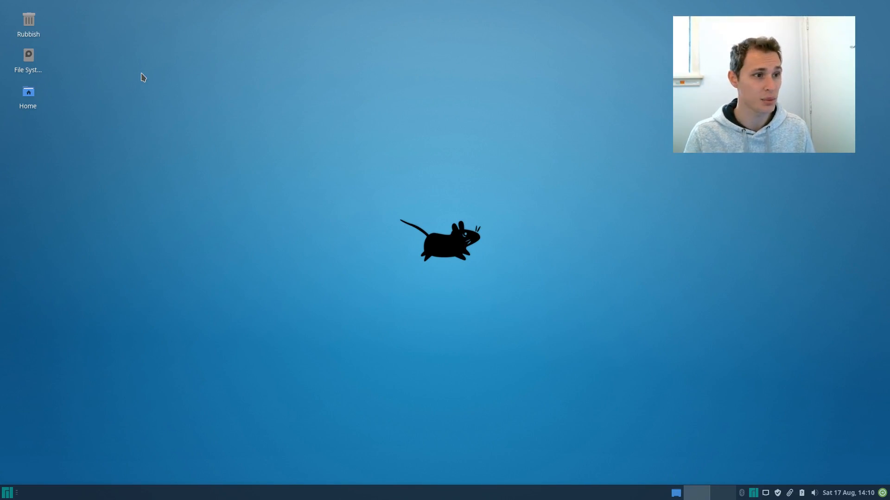
mouse_move(125, 133)
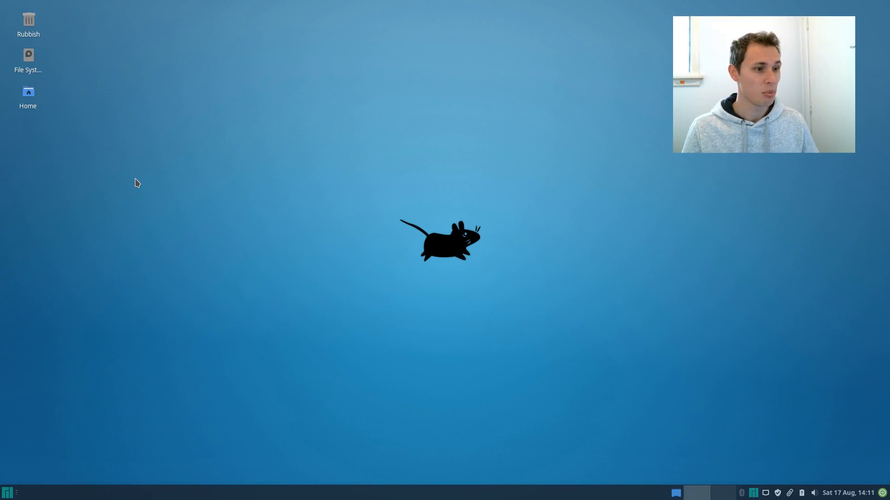
mouse_move(232, 218)
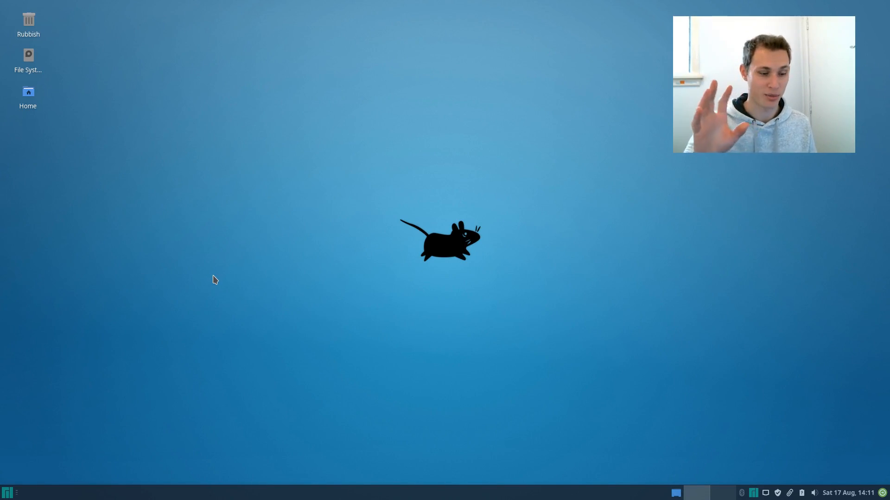
mouse_move(230, 135)
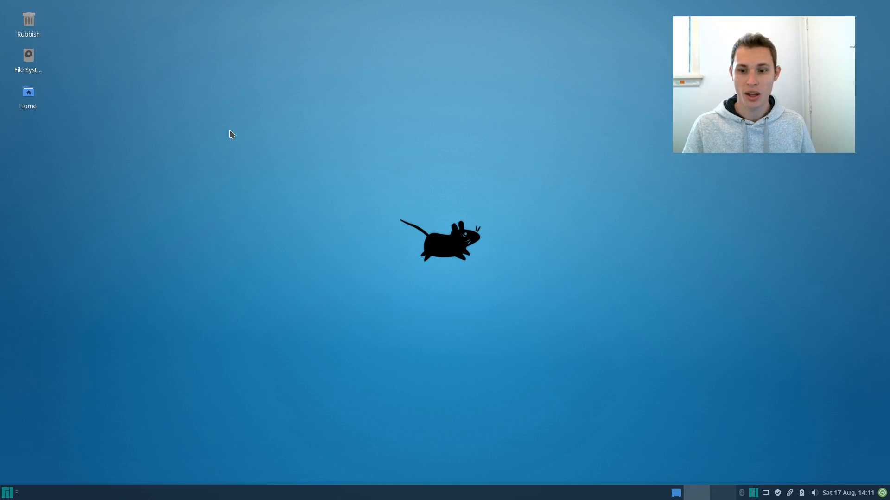
mouse_move(236, 132)
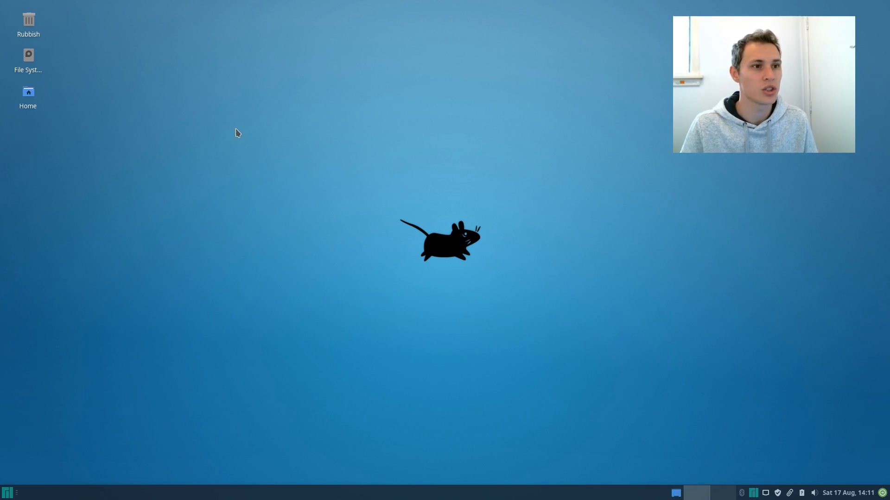
mouse_move(217, 131)
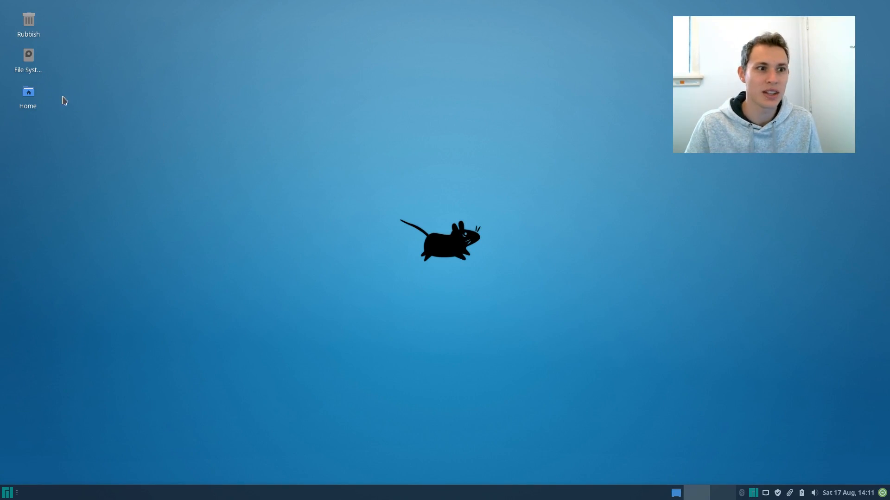
- Open the Home desktop icon in Thunar to show the personal folders
double_click(27, 92)
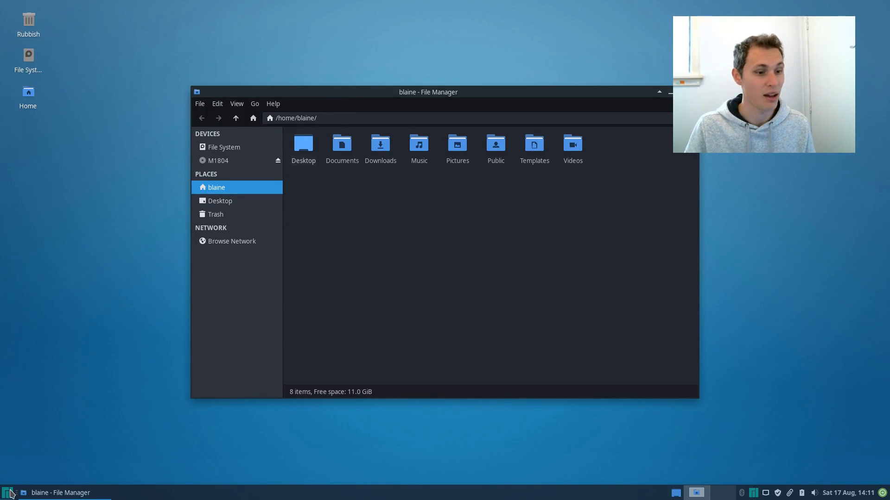
click(7, 492)
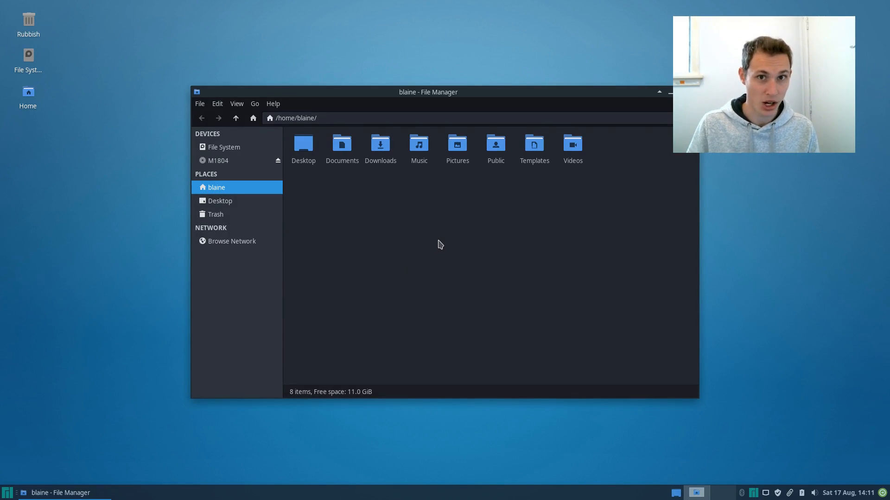
mouse_move(484, 100)
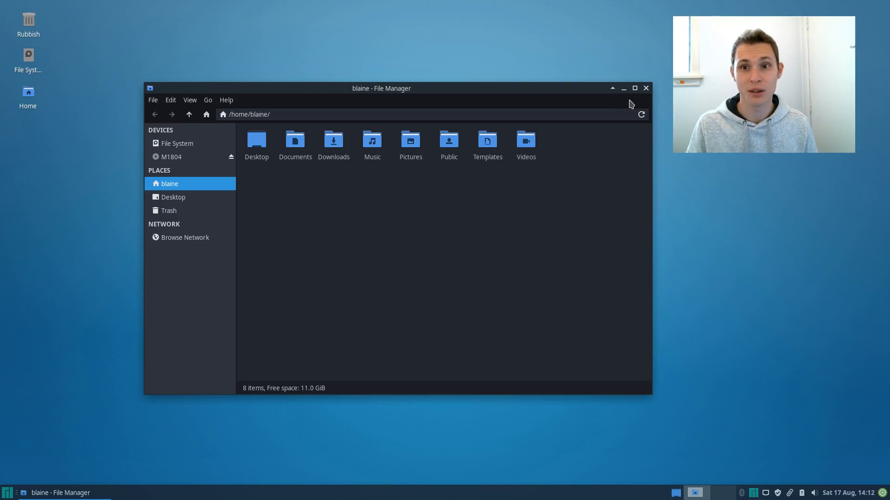
- Close the Thunar home-folder window, leaving the empty desktop with its shortcuts
click(645, 88)
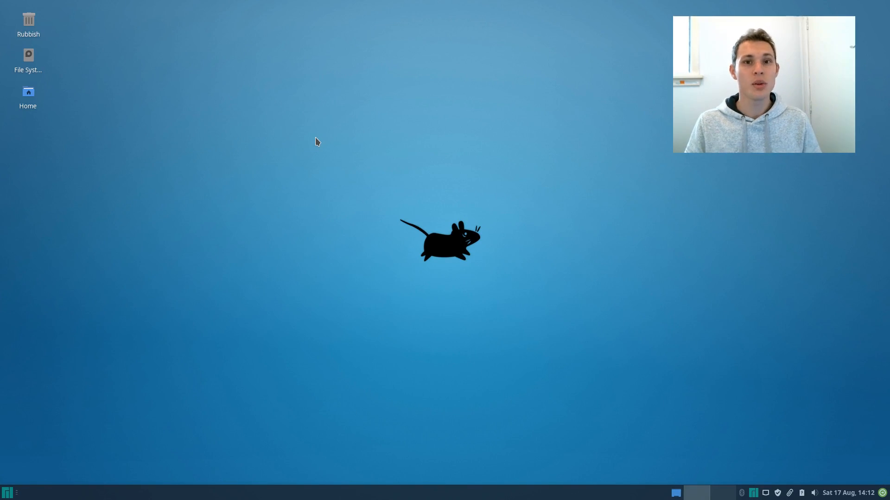
mouse_move(339, 120)
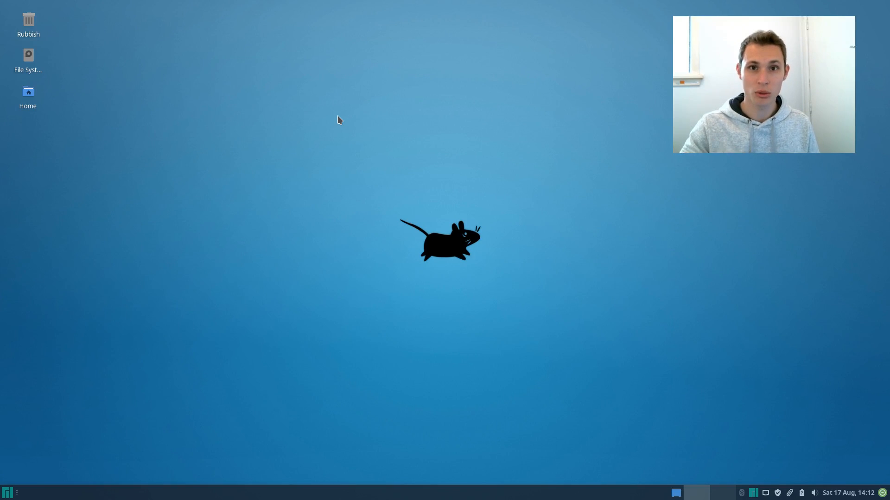
mouse_move(32, 271)
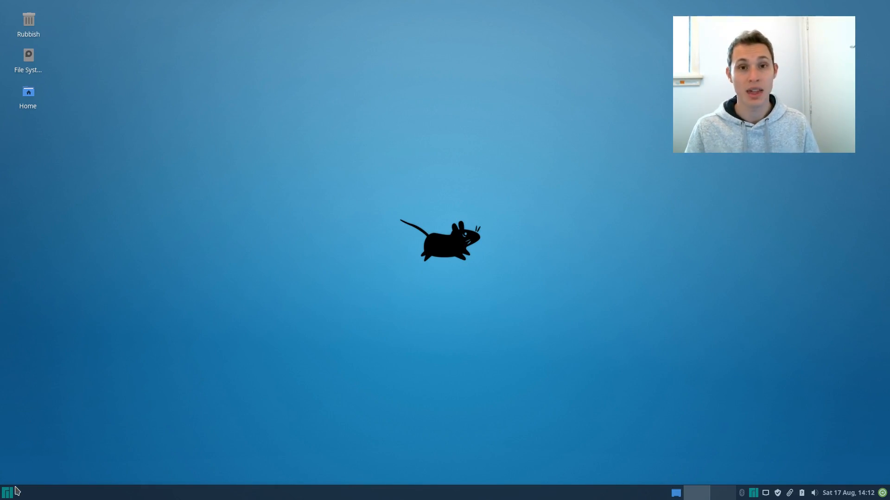
mouse_move(25, 456)
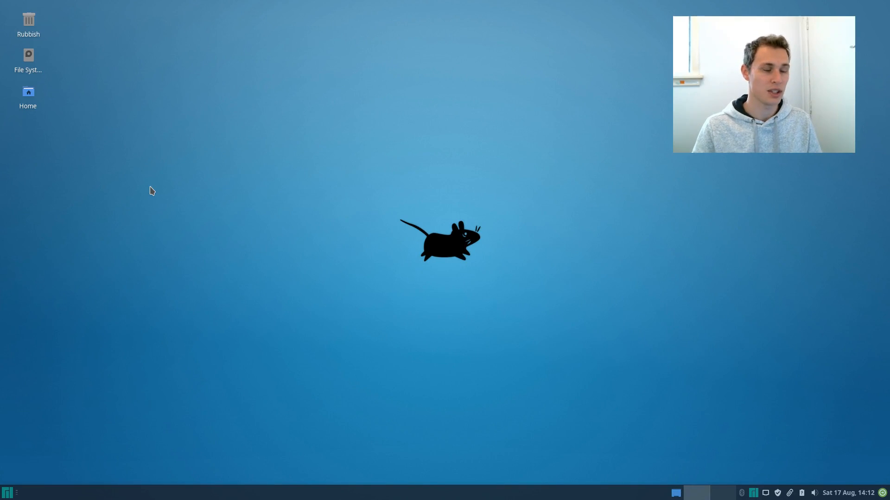
click(28, 92)
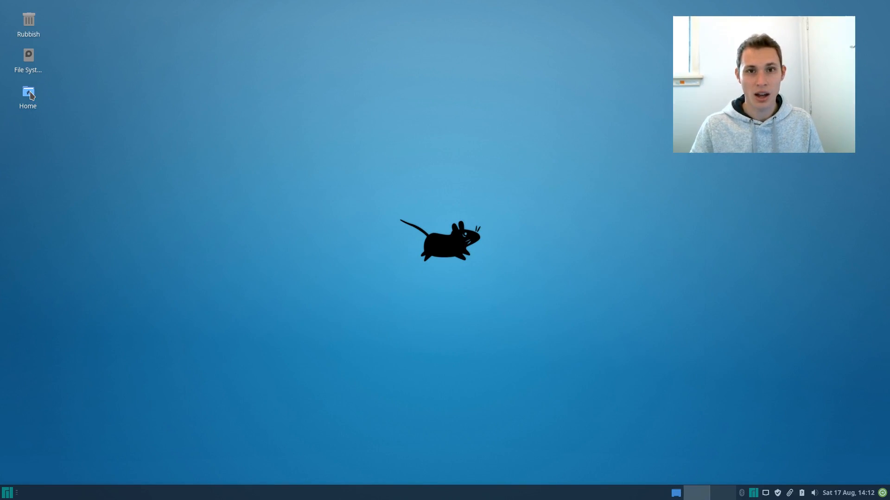
- Reopen the home folder, then launch Terminal Emulator and Web Browser from the Whisker Menu
double_click(27, 92)
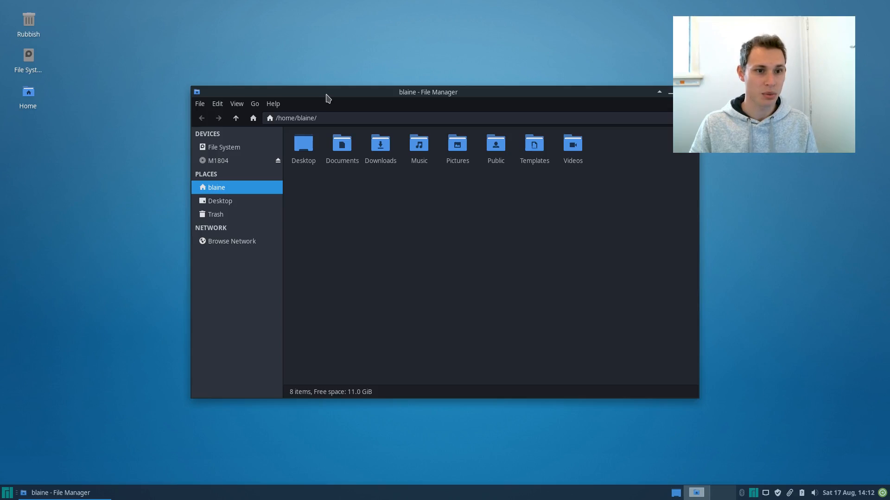
click(8, 492)
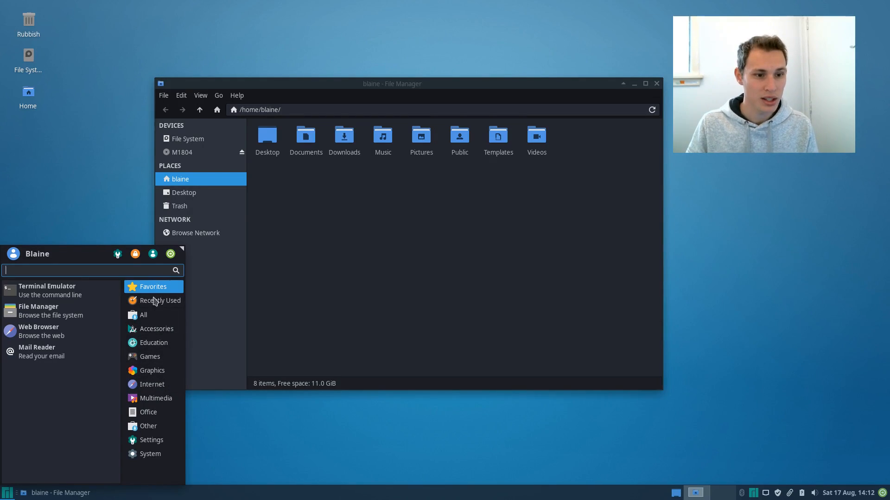
mouse_move(57, 291)
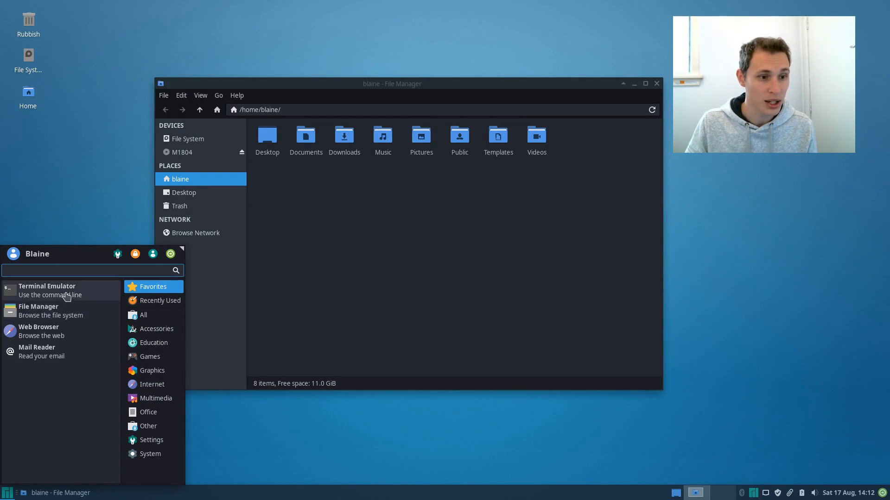
click(47, 287)
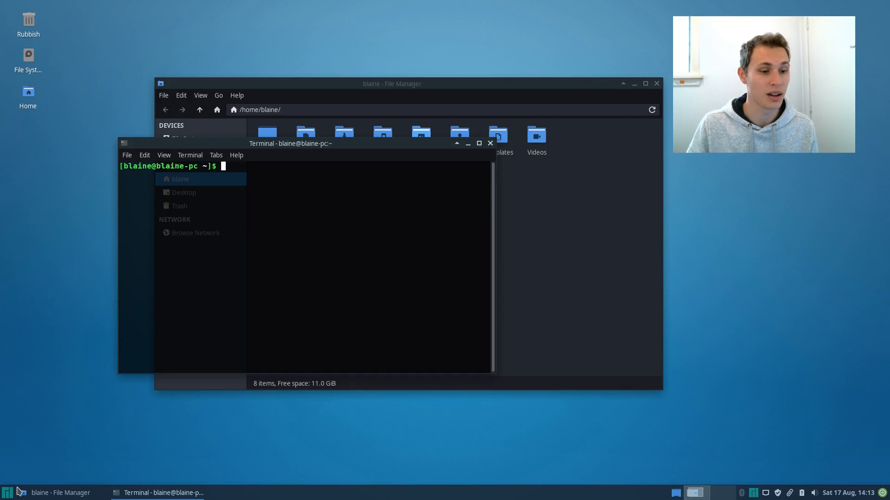
click(8, 492)
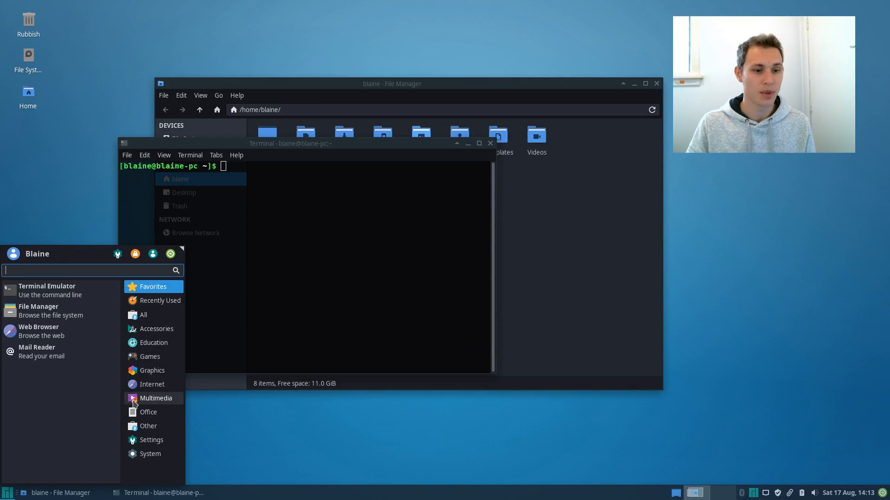
click(151, 383)
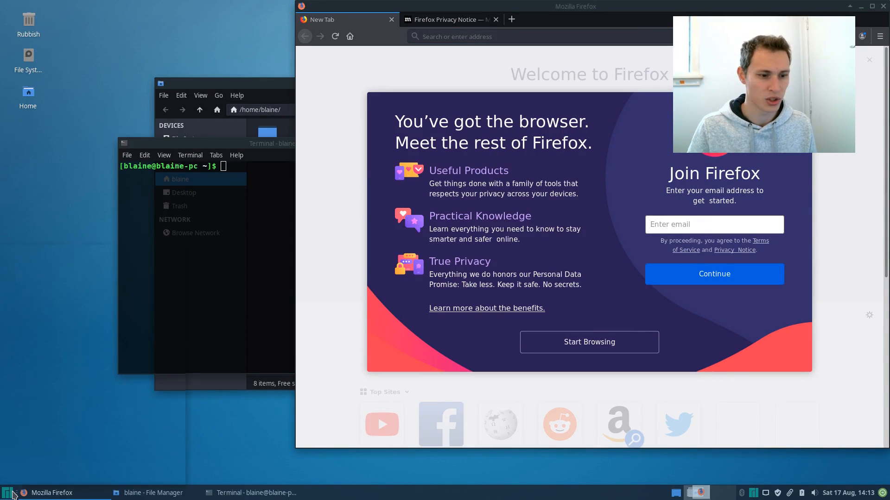
- Browse the Whisker Menu categories to list the Office and Settings applications
click(9, 492)
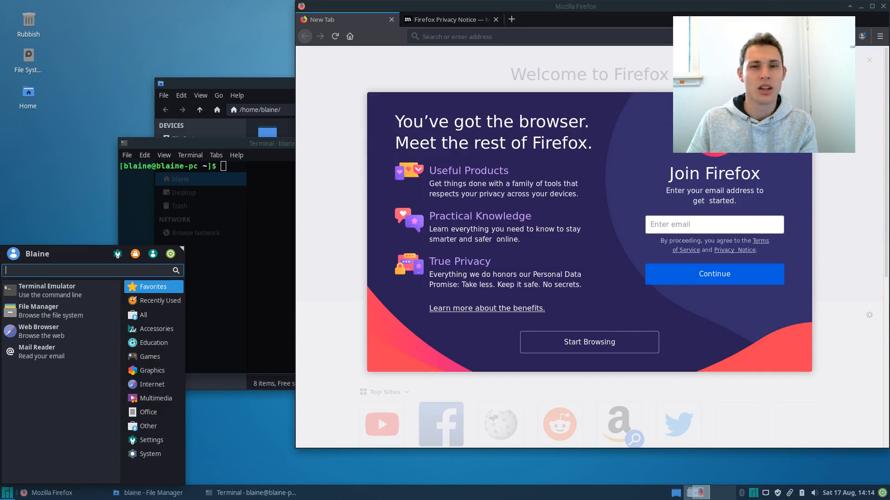
mouse_move(67, 345)
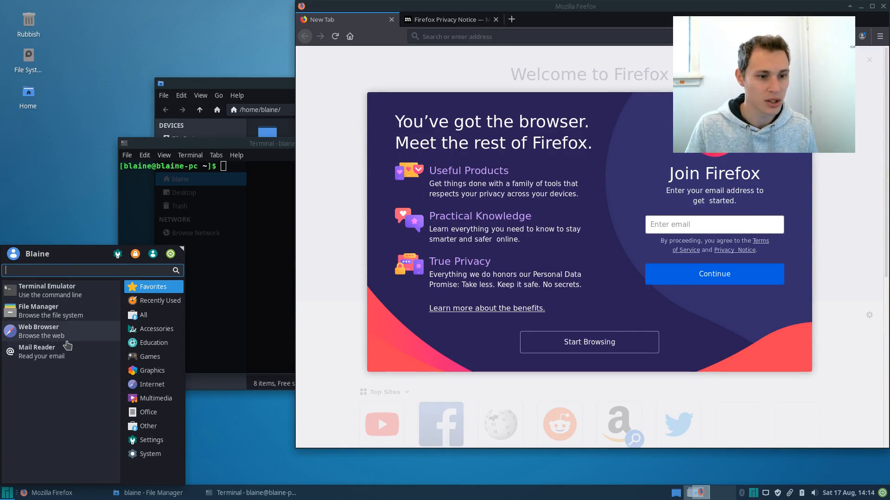
click(156, 398)
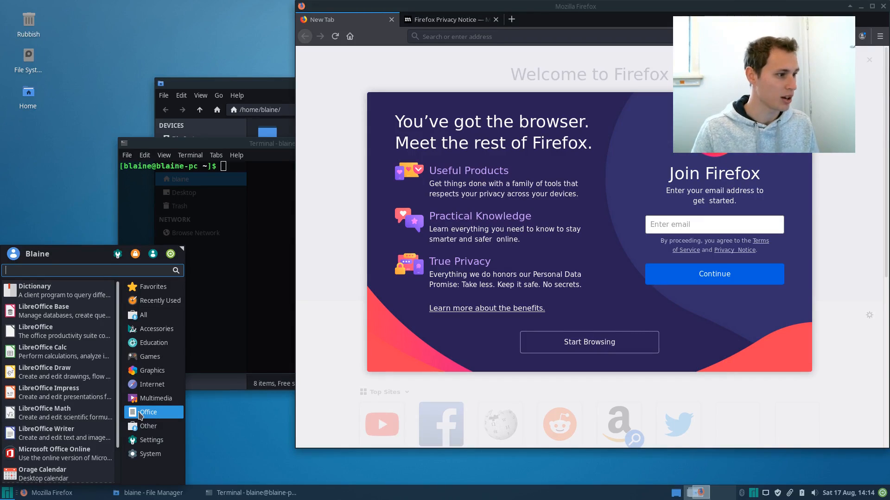
mouse_move(192, 346)
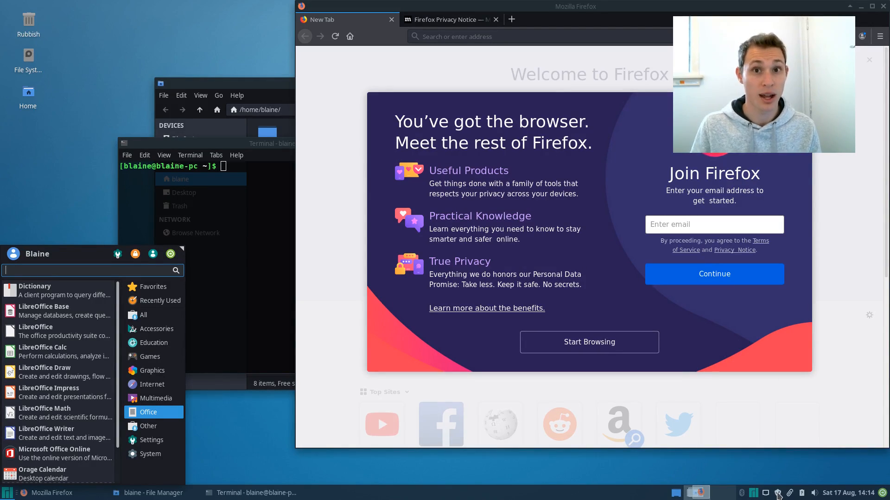
mouse_move(757, 464)
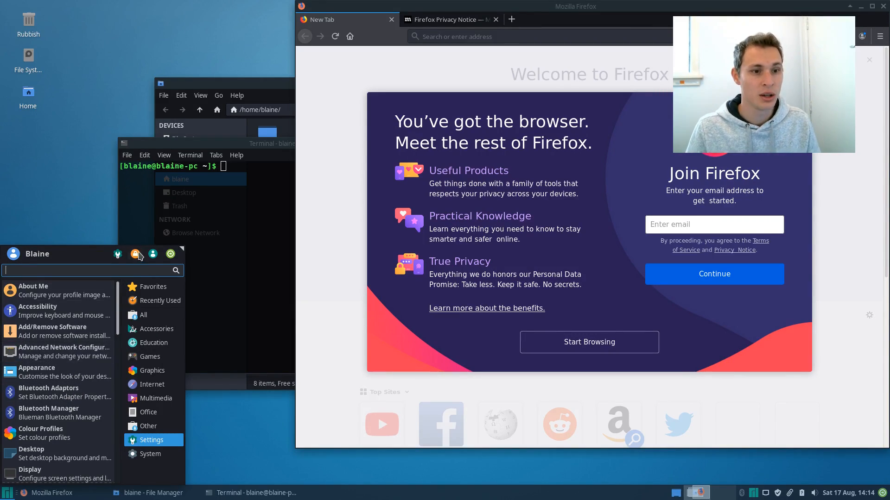
- Open the Xfce Settings Manager and scroll through its Personal, Hardware, System and Other modules
click(151, 439)
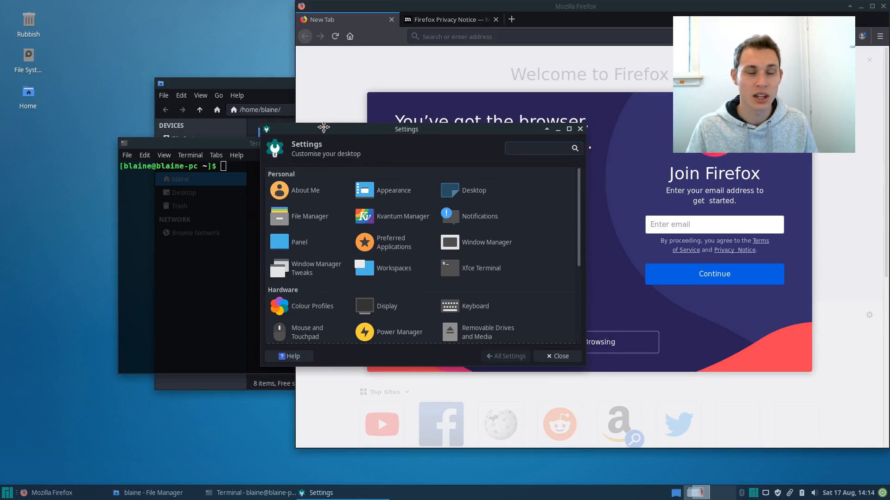
drag(406, 129, 342, 123)
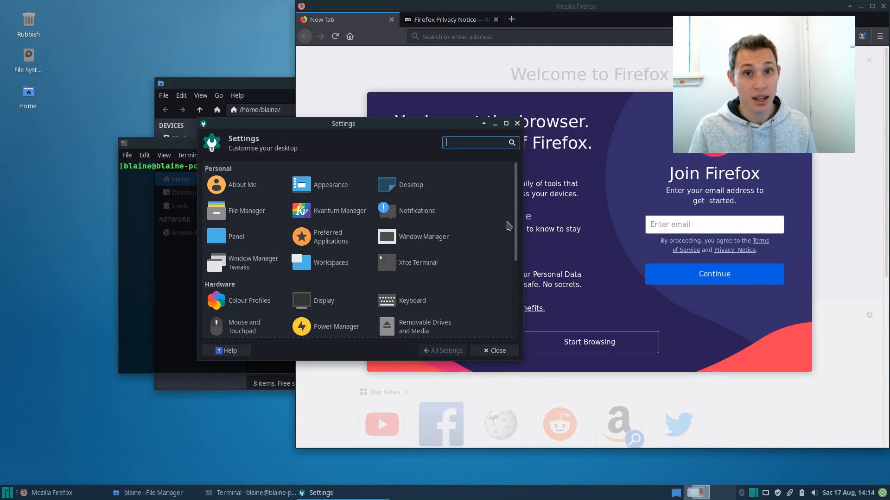
mouse_move(476, 241)
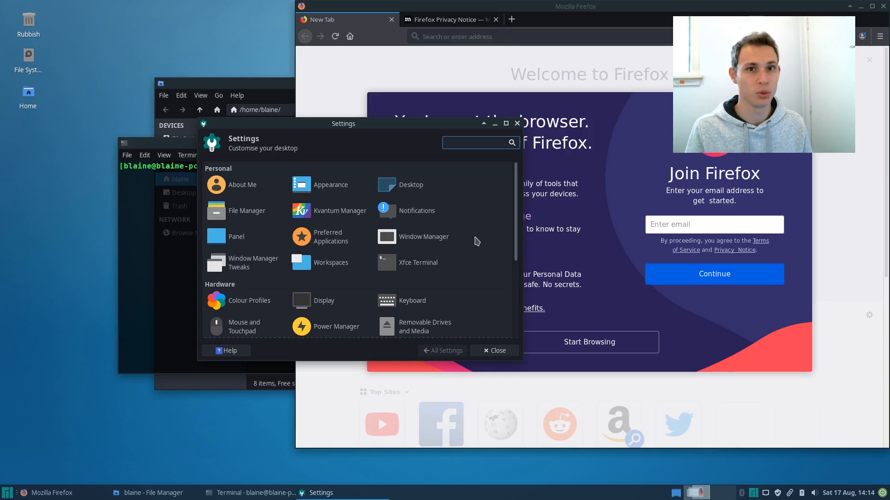
click(478, 142)
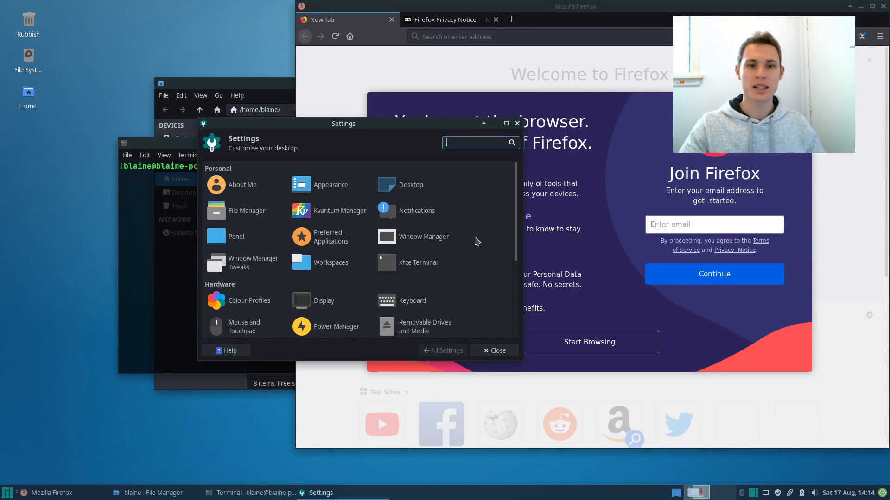
mouse_move(474, 231)
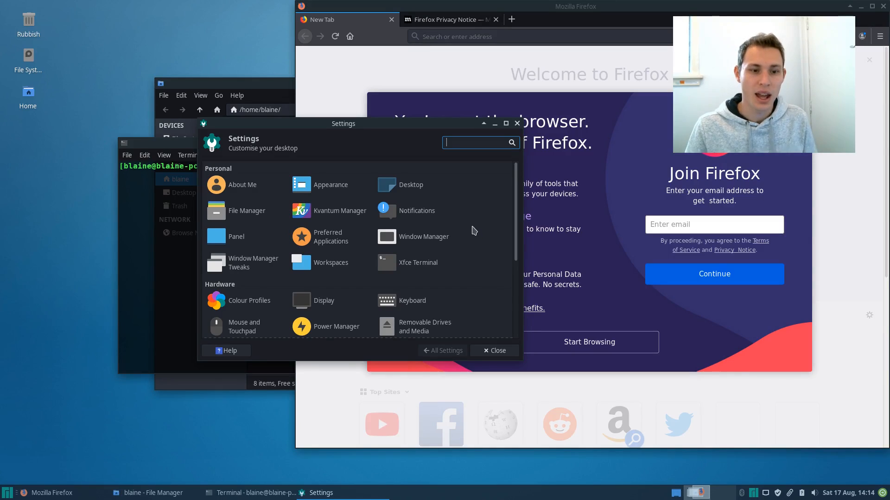
scroll(down, 3)
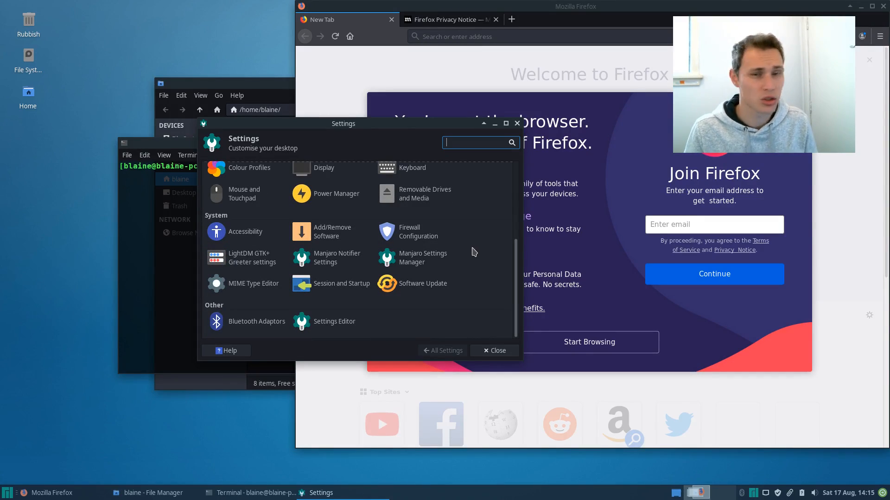
scroll(up, 3)
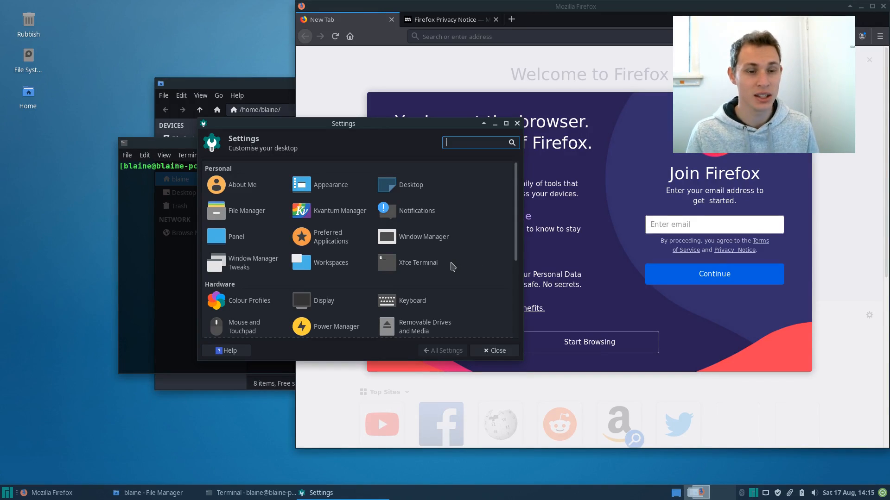
mouse_move(249, 211)
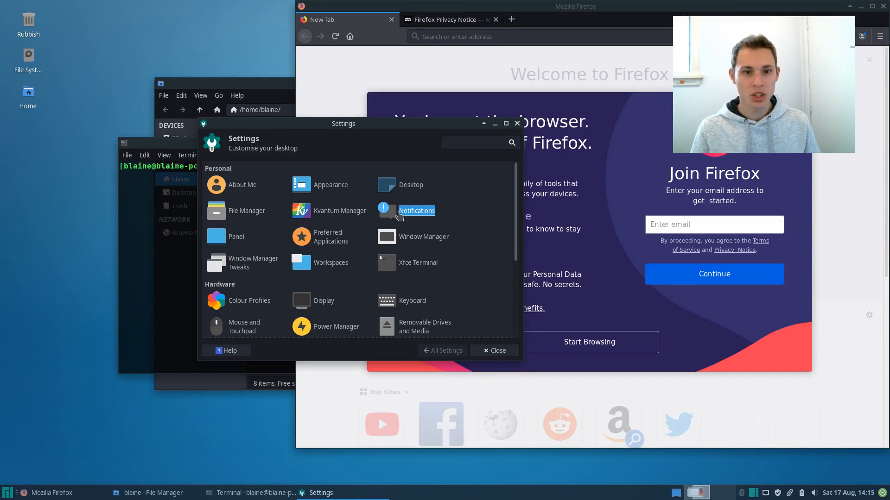
- Open the Notifications settings and show a notification preview
click(416, 211)
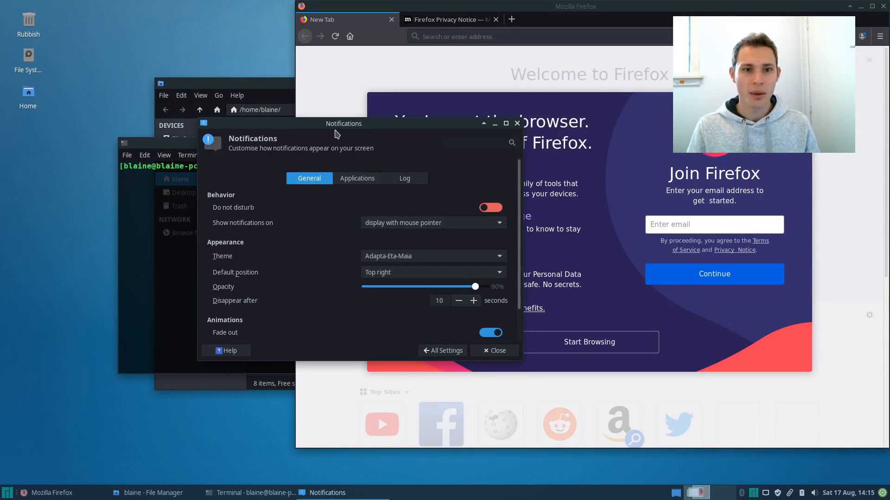
drag(343, 123, 299, 100)
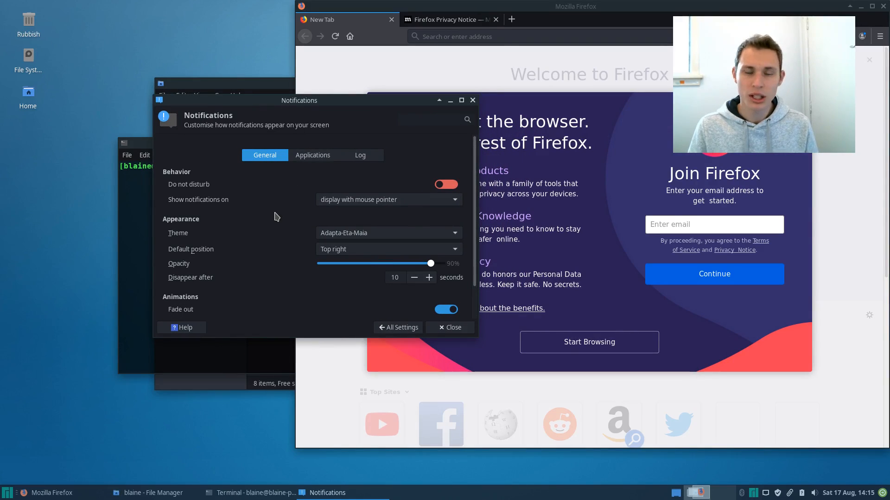
scroll(down, 3)
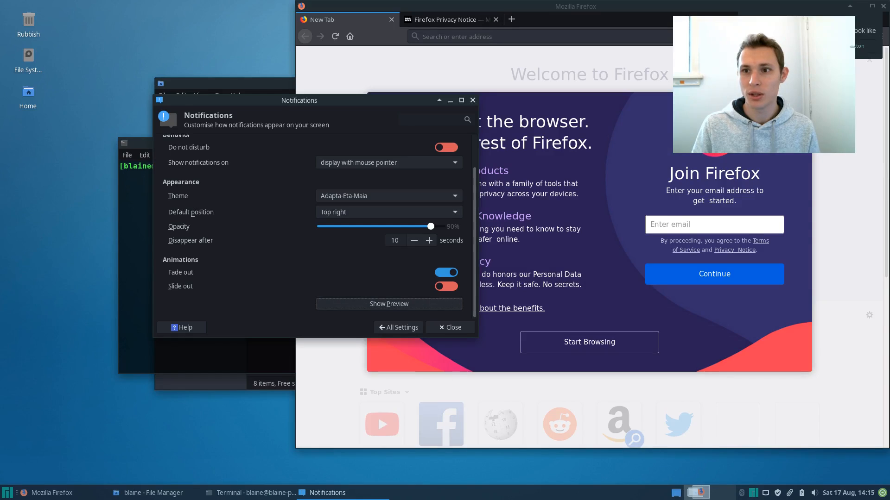
click(388, 304)
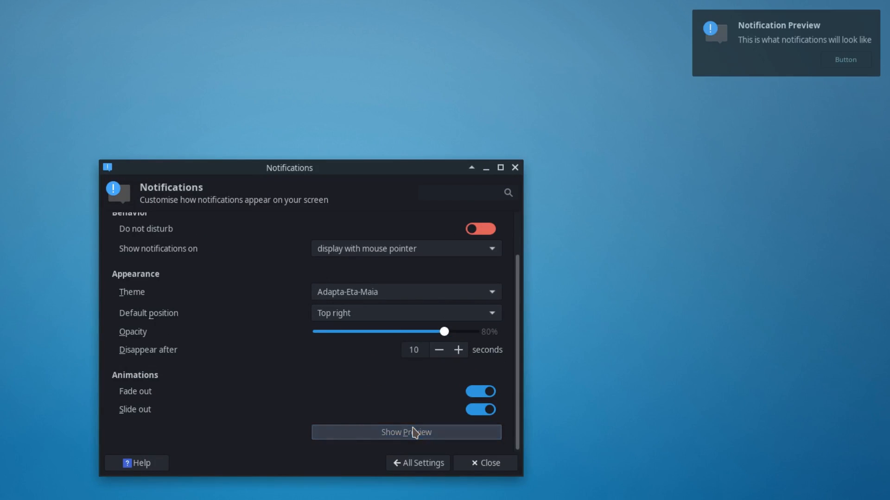
mouse_move(672, 112)
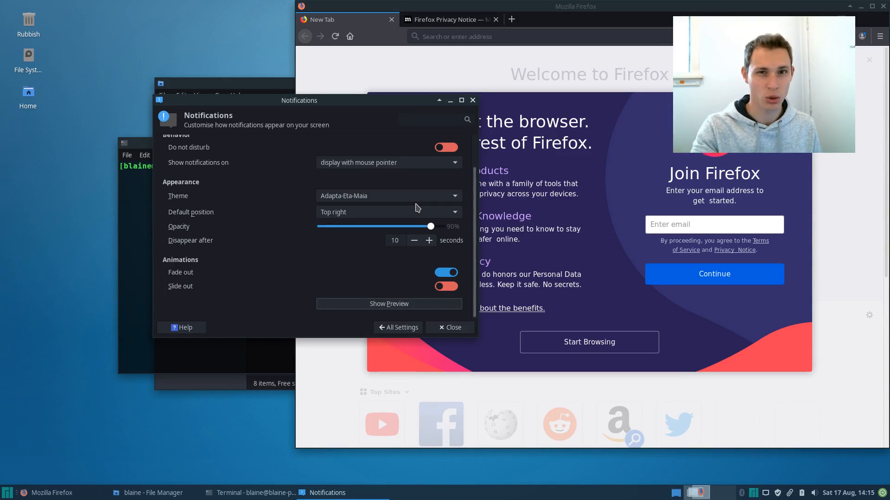
mouse_move(310, 266)
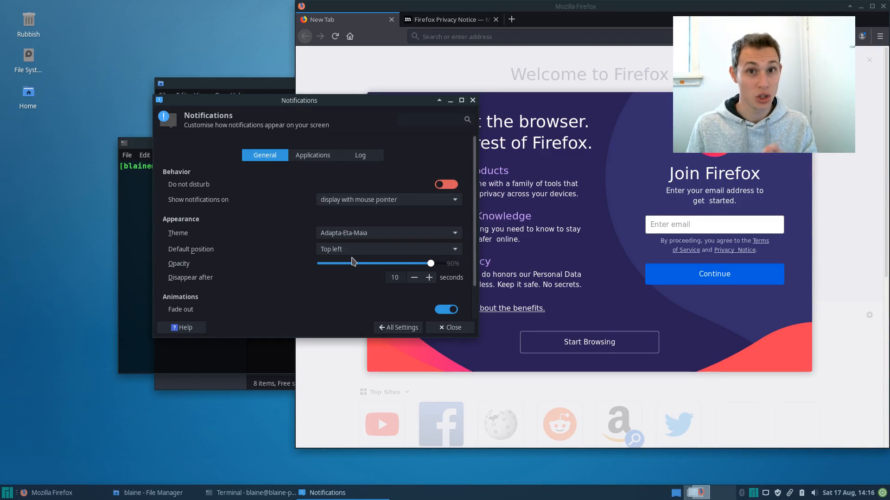
mouse_move(289, 221)
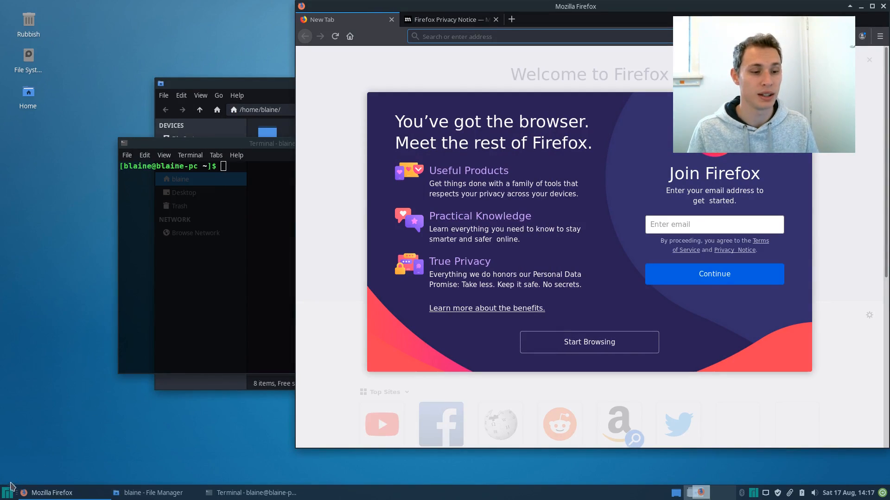
- Open the Colour Profiles settings, which report no devices found
click(8, 492)
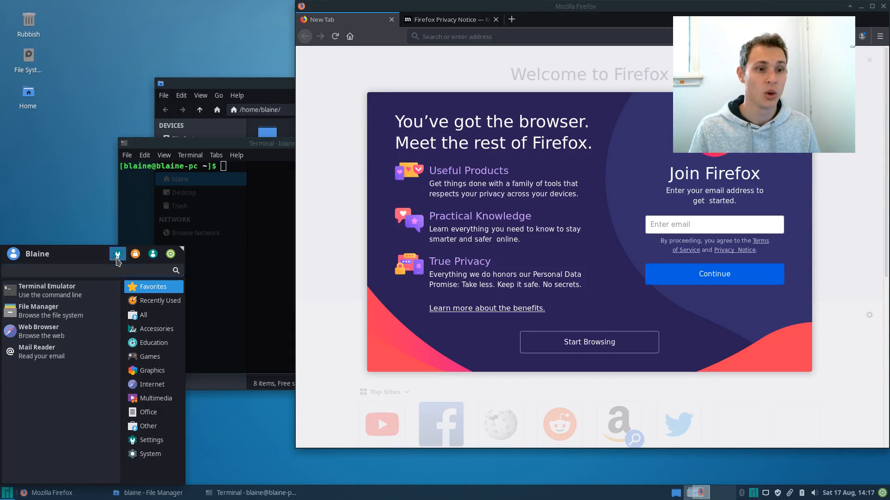
click(151, 440)
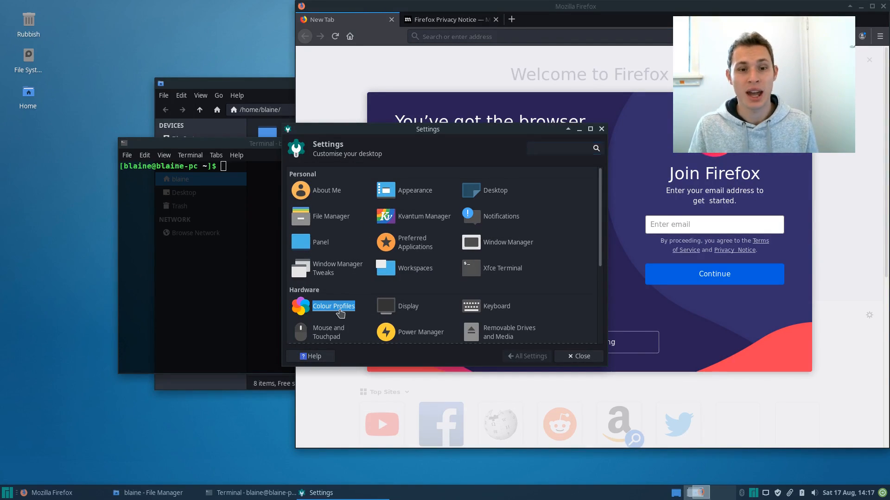
click(333, 306)
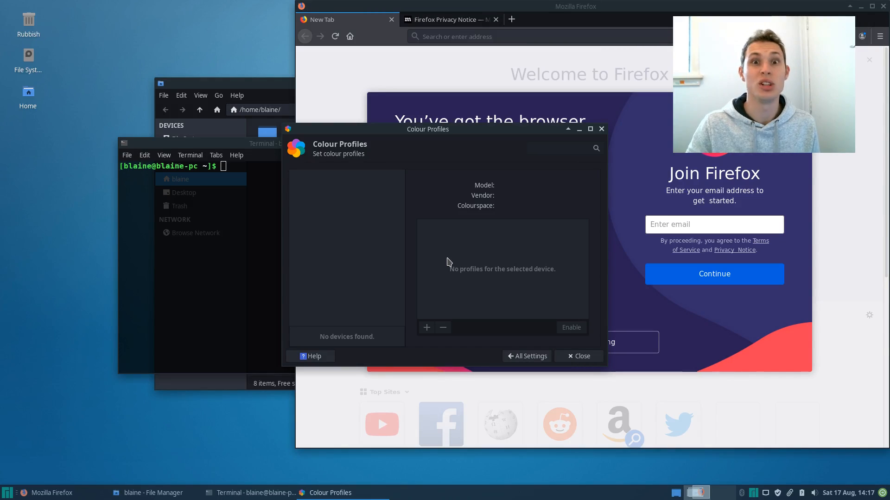
mouse_move(473, 144)
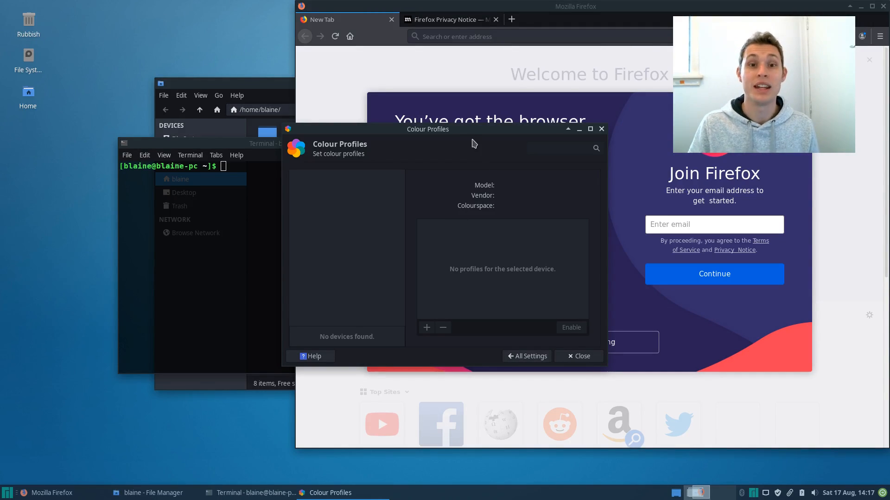
drag(473, 128, 418, 126)
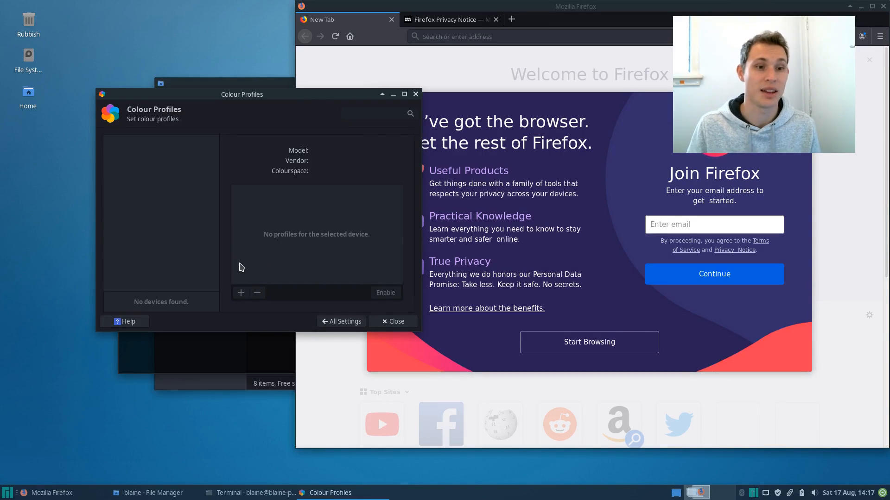
mouse_move(284, 182)
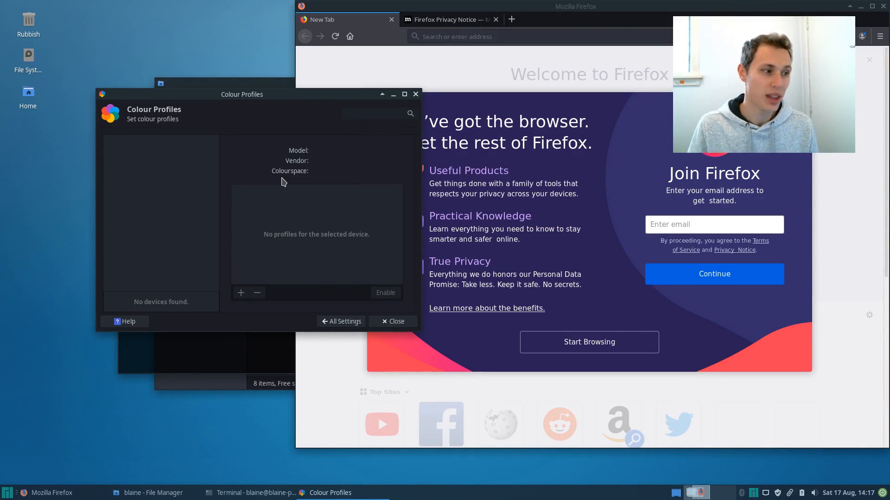
- Open the Display settings for the Virtual1 1920x1080 screen and show the Advanced options
click(340, 321)
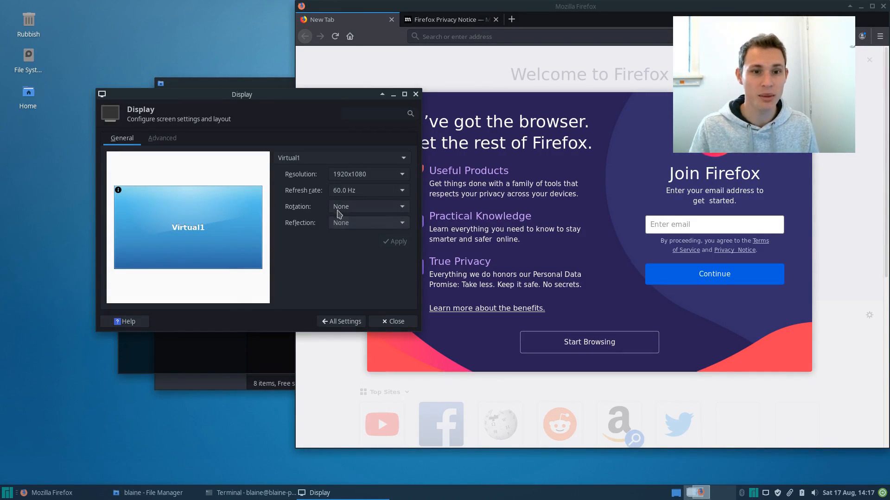
click(162, 138)
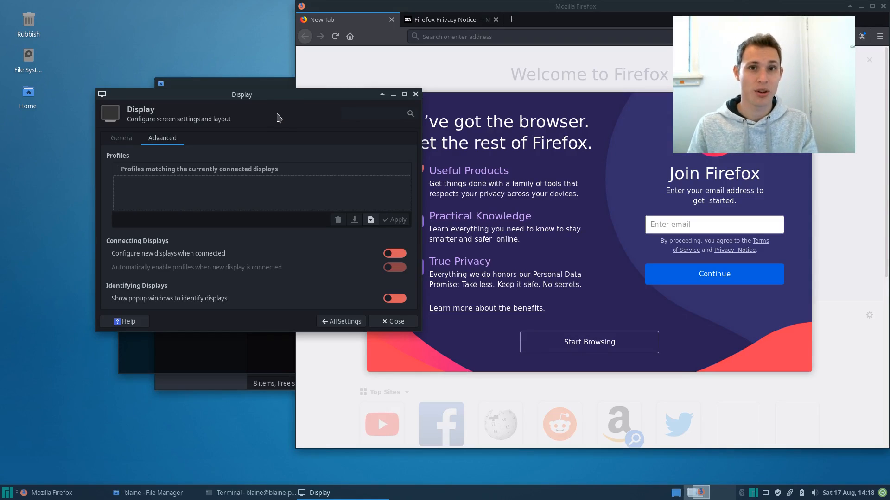
- Browse the Window Manager Tweaks Cycling, Focus, Placement, Compositor and Accessibility pages, then return to All Settings
click(341, 322)
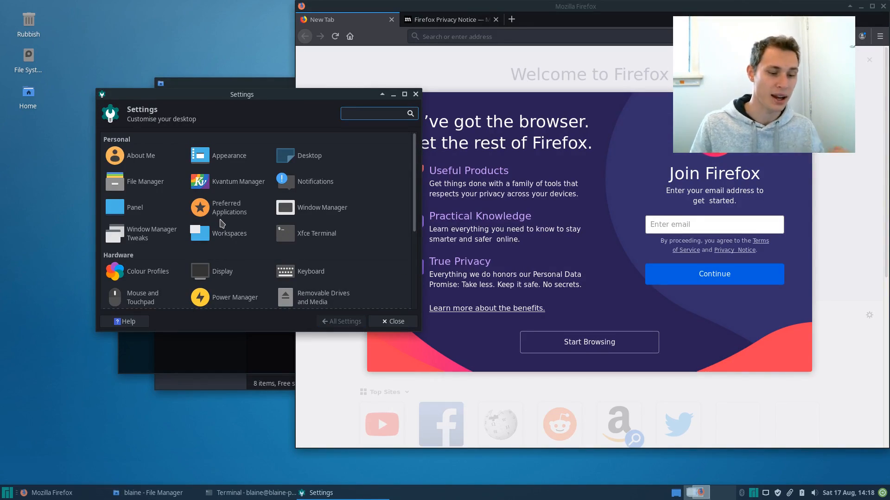
mouse_move(226, 207)
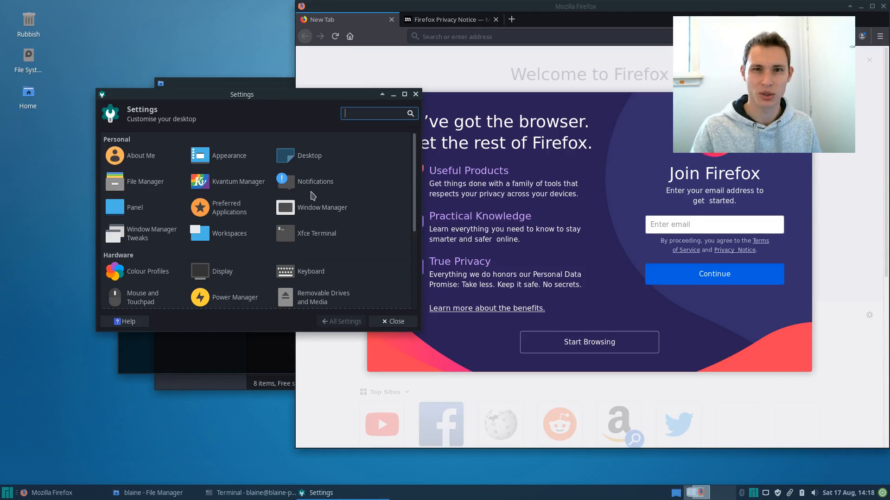
click(151, 233)
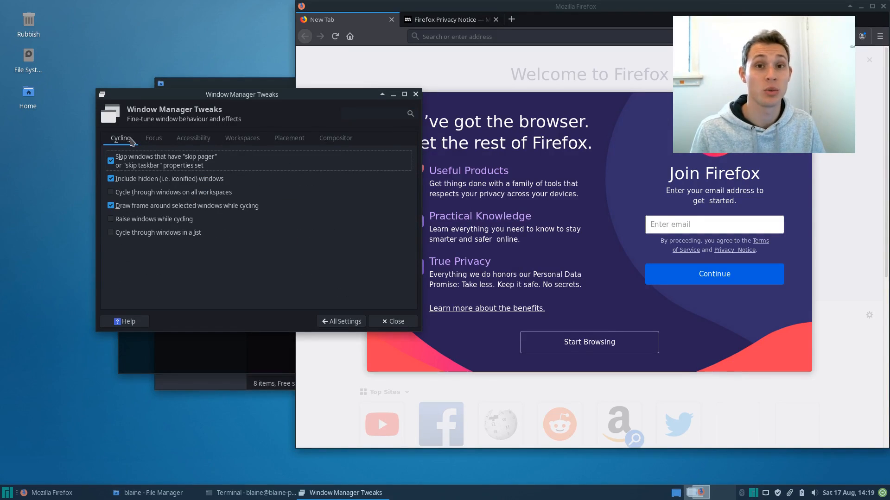
click(153, 138)
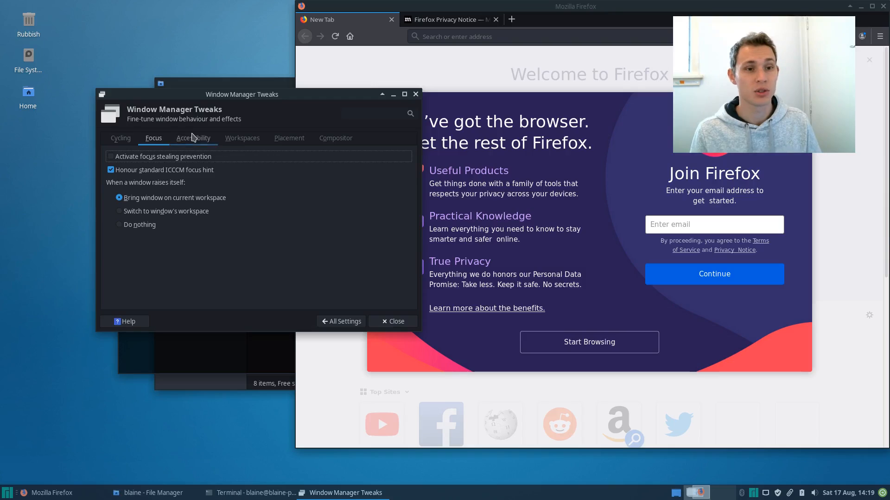
click(289, 138)
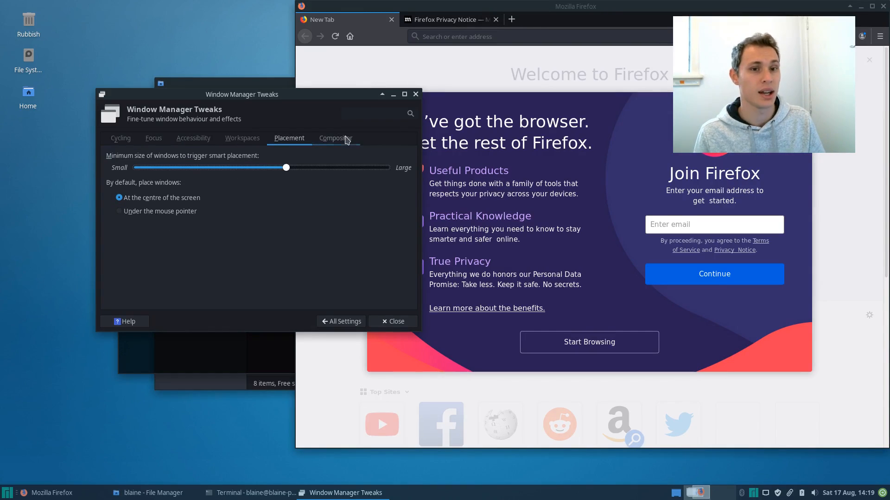
click(336, 139)
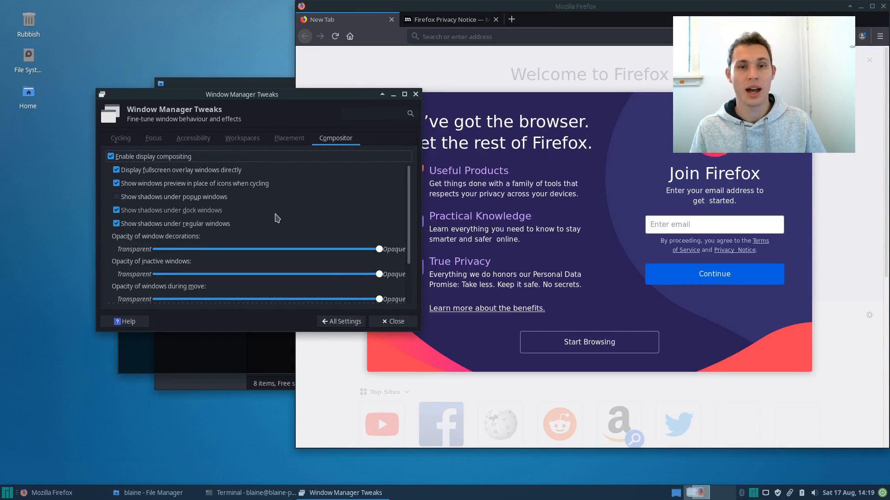
click(289, 139)
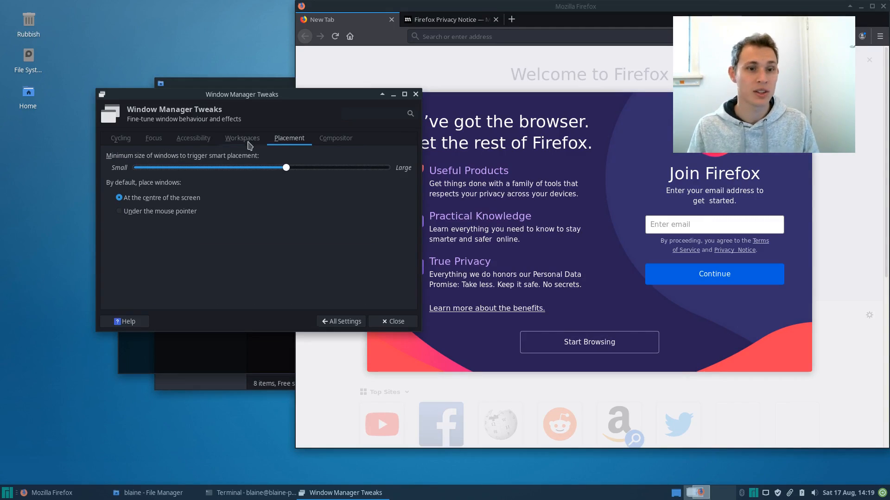
click(193, 138)
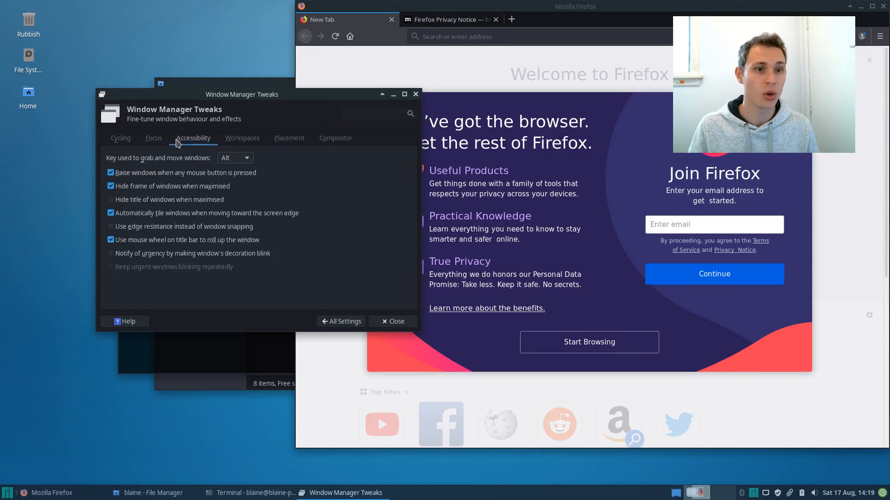
click(121, 138)
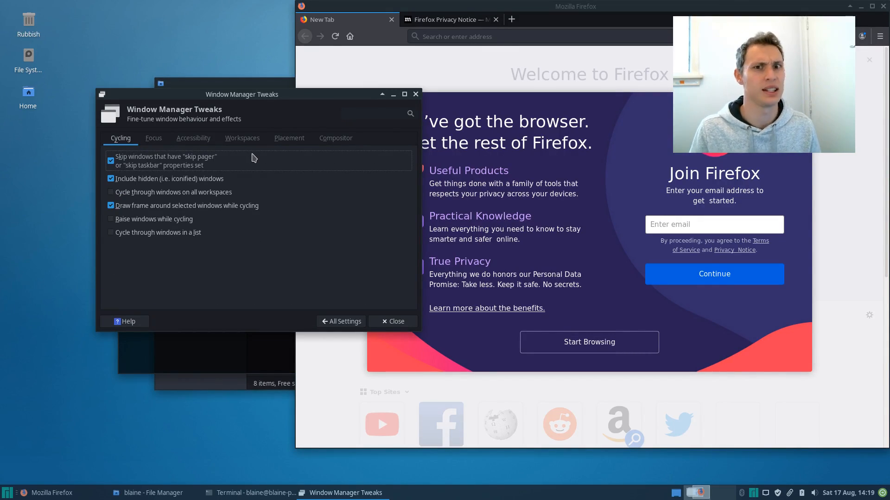
click(342, 321)
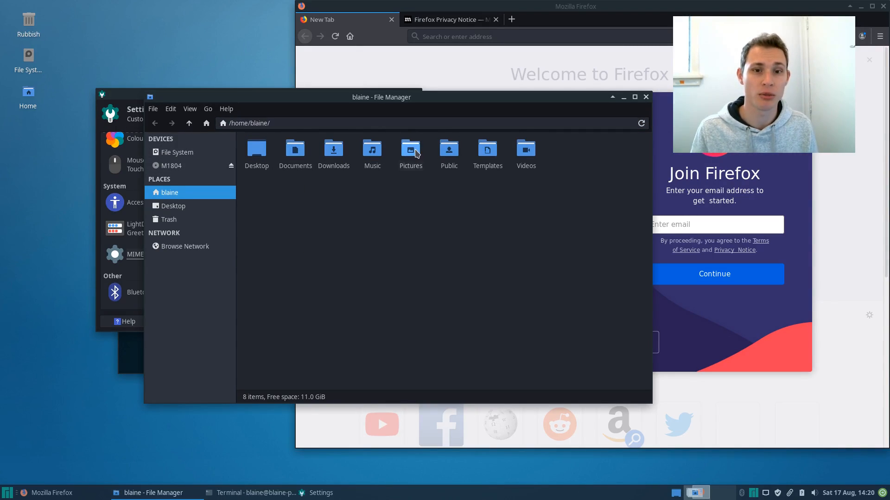
- Enlarge the folder icons and close the Thunar home-folder window
double_click(449, 150)
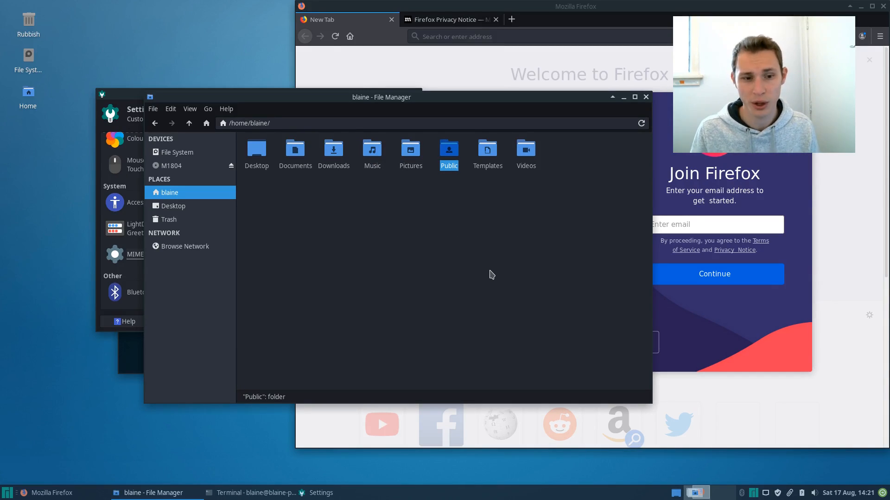
mouse_move(398, 265)
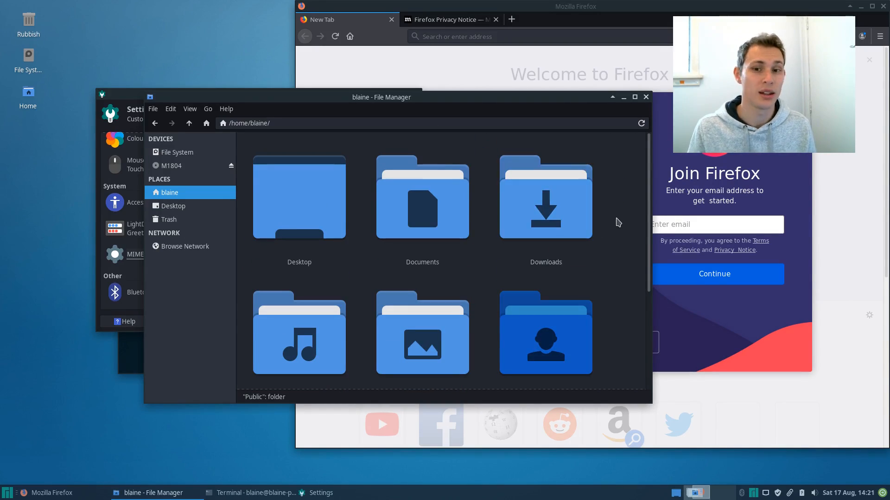
scroll(down, 3)
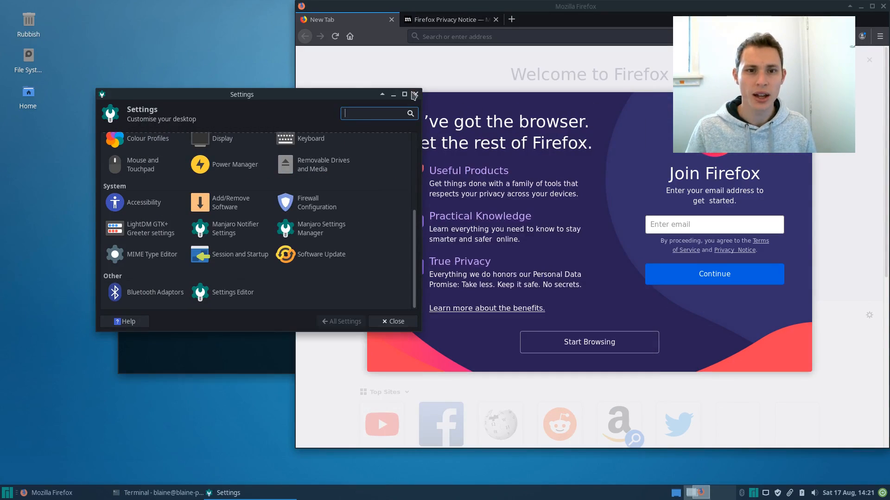
- Close the Settings, Firefox and terminal windows, then bring up the panel's context menu
click(415, 95)
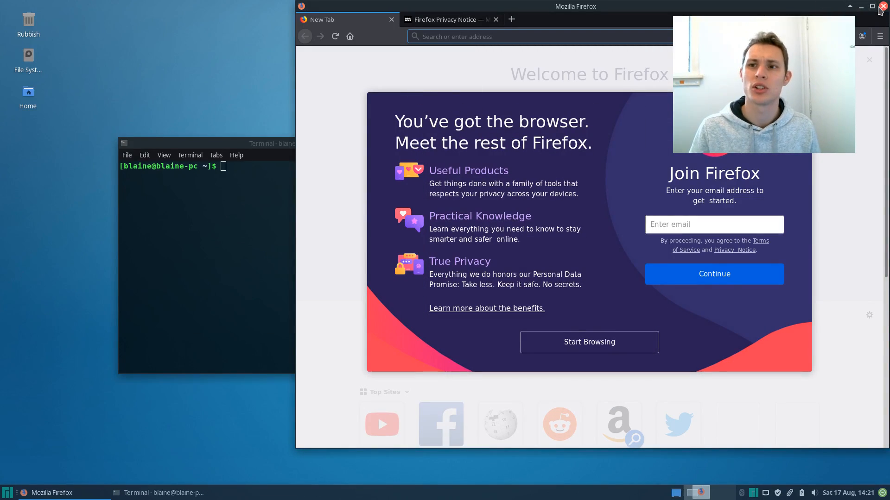
click(881, 6)
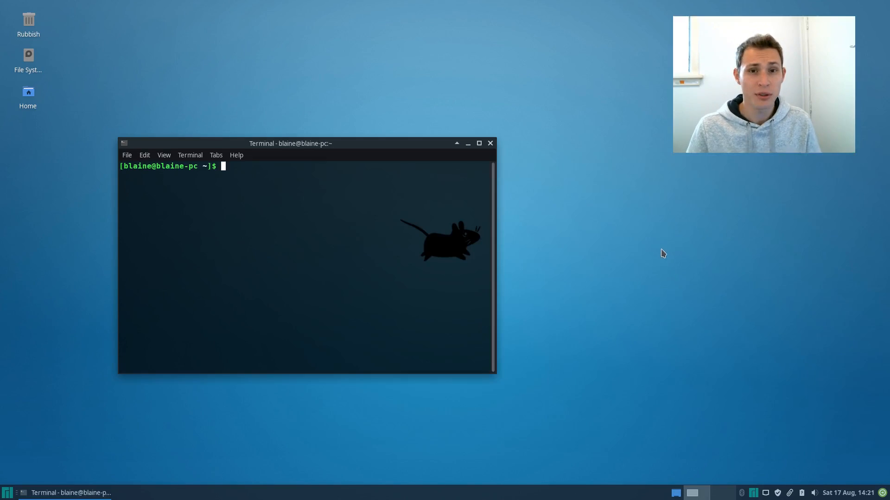
click(489, 142)
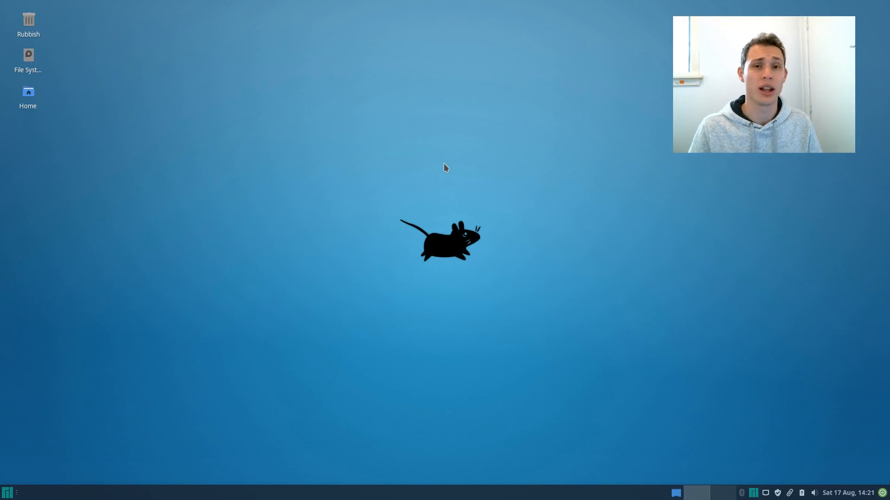
mouse_move(673, 228)
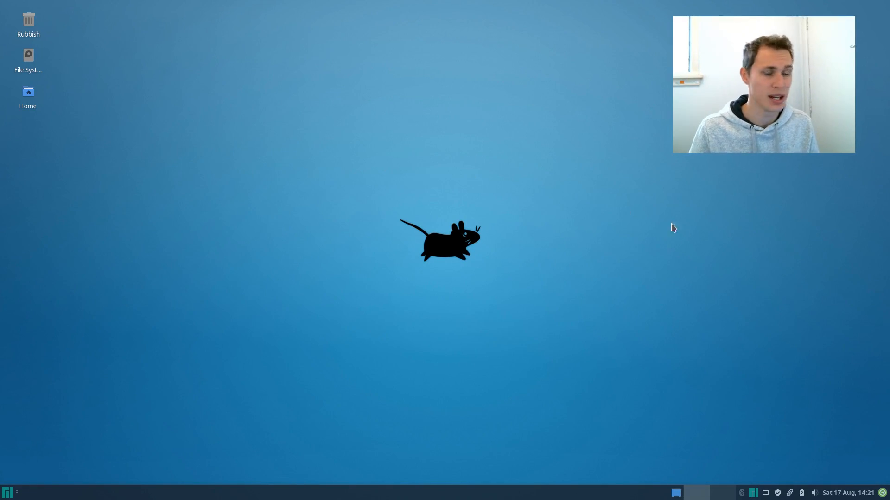
mouse_move(762, 478)
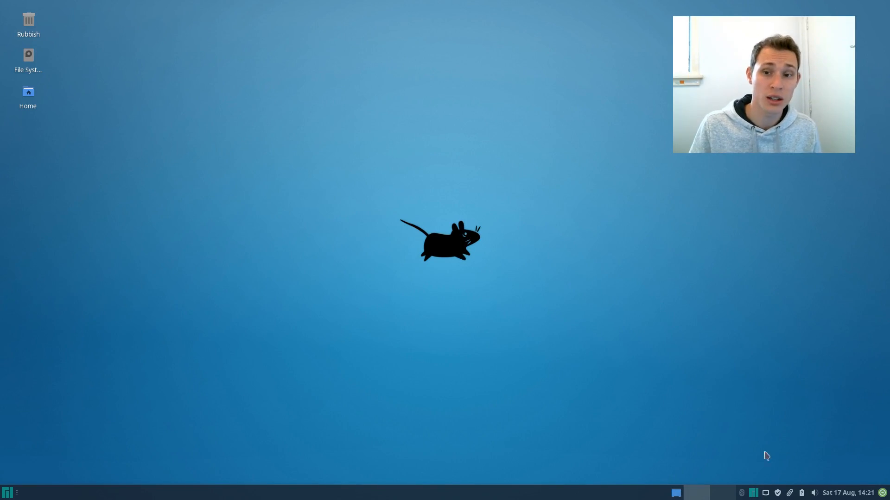
right_click(696, 492)
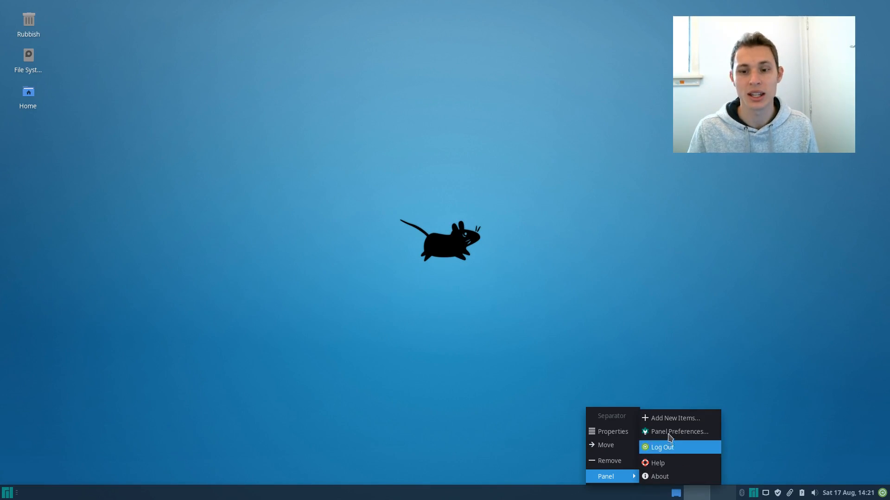
- Add the Notification Plugin to the panel via Add New Items
click(675, 418)
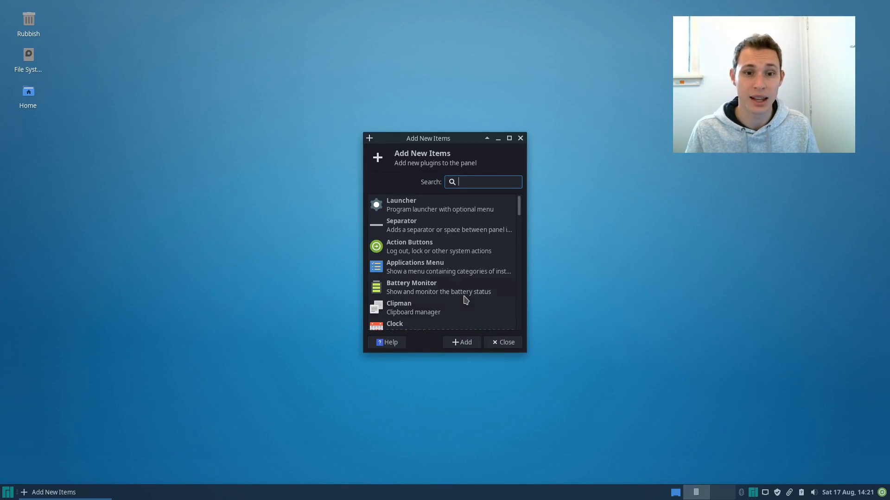
scroll(down, 3)
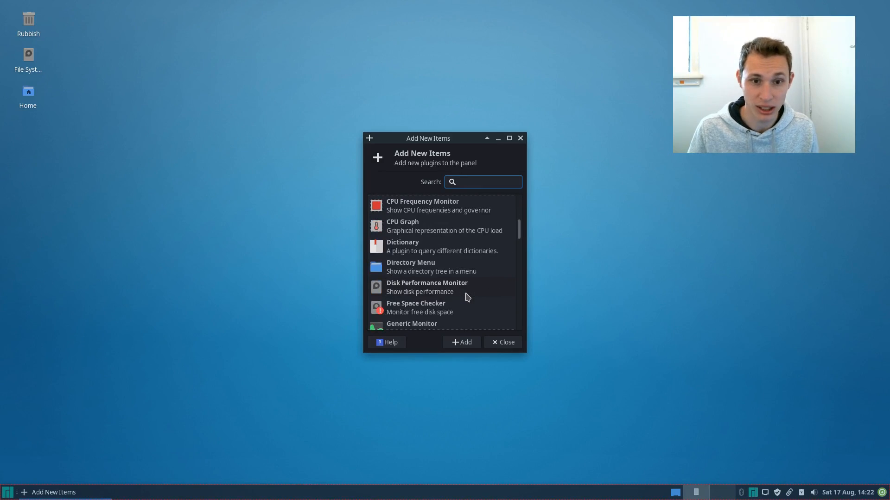
click(502, 342)
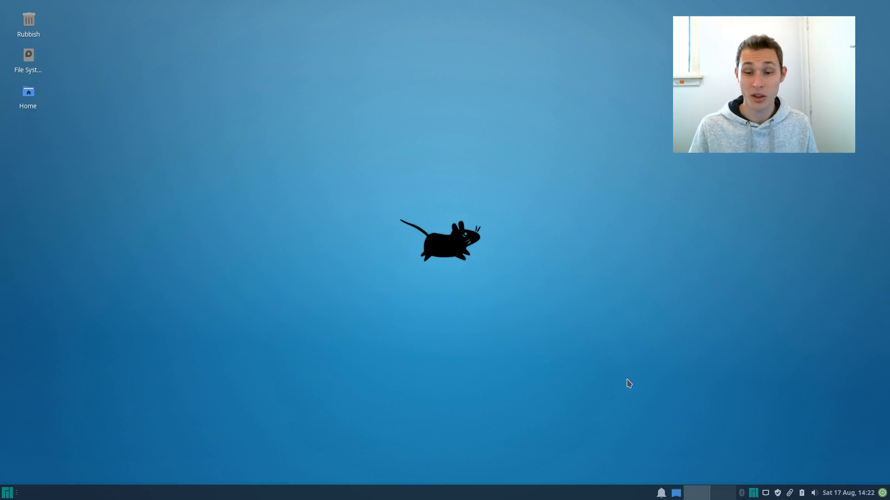
click(660, 493)
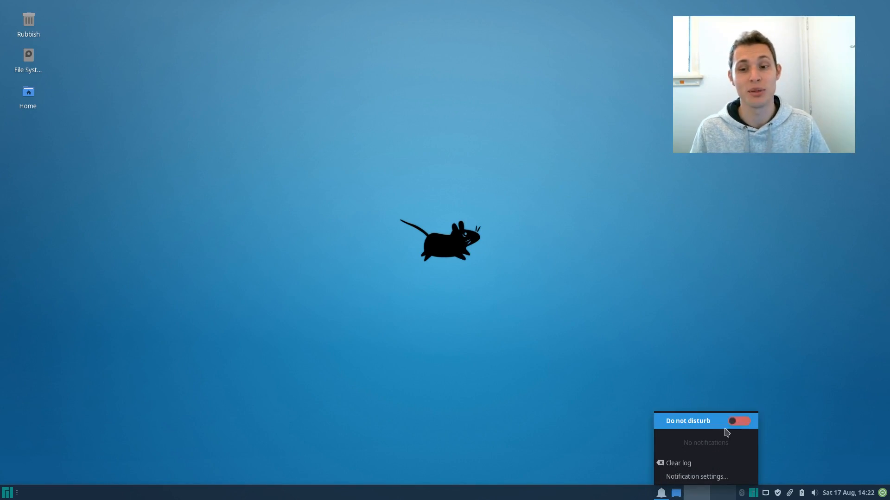
click(739, 420)
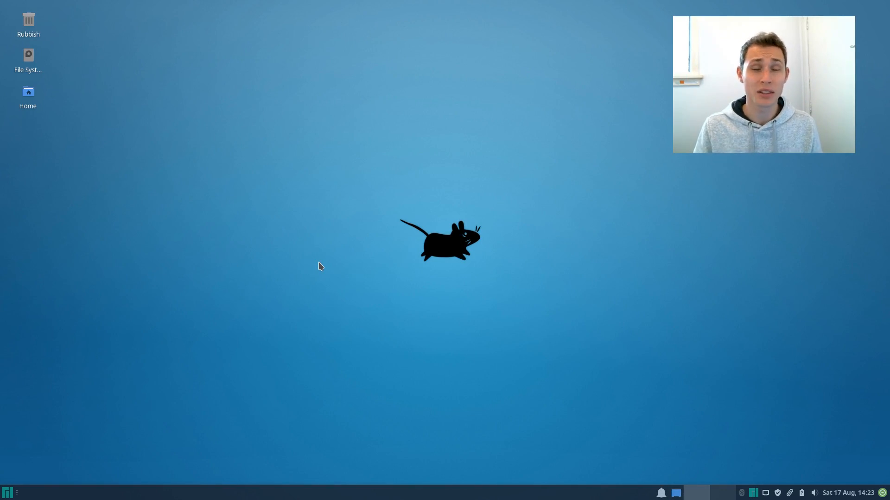
click(789, 492)
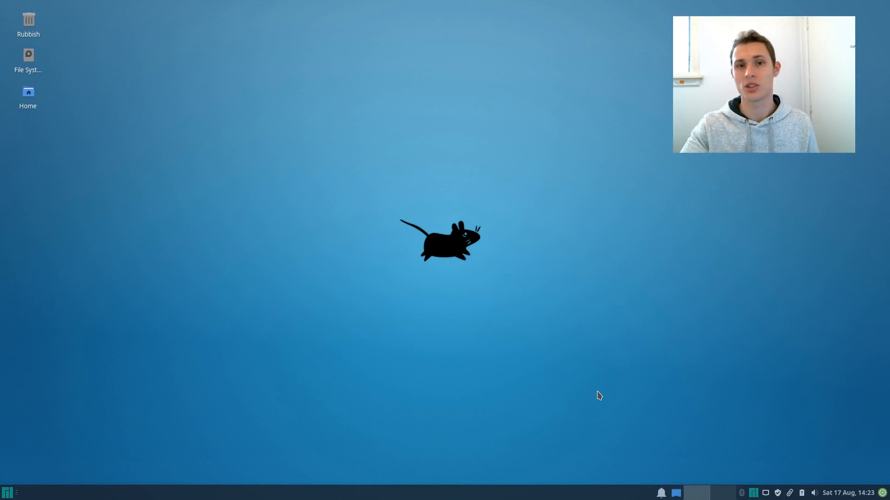
mouse_move(578, 398)
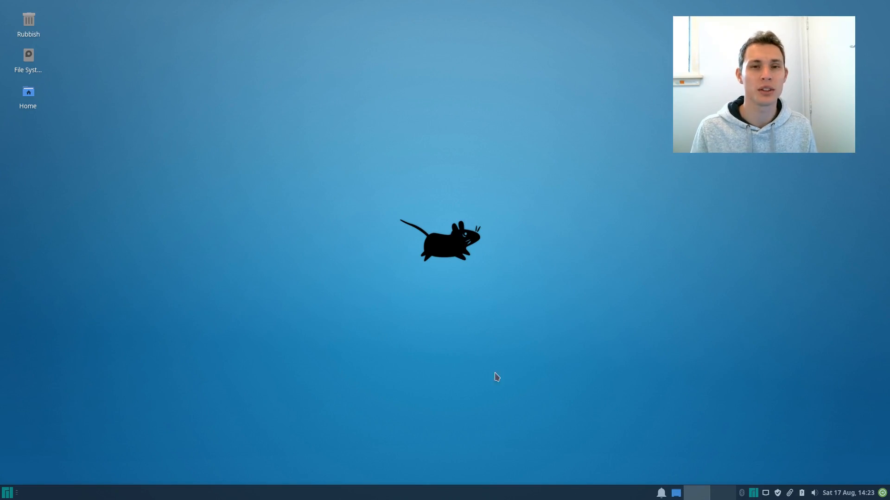
- Launch a terminal from the Whisker Menu and move its window further left
click(8, 492)
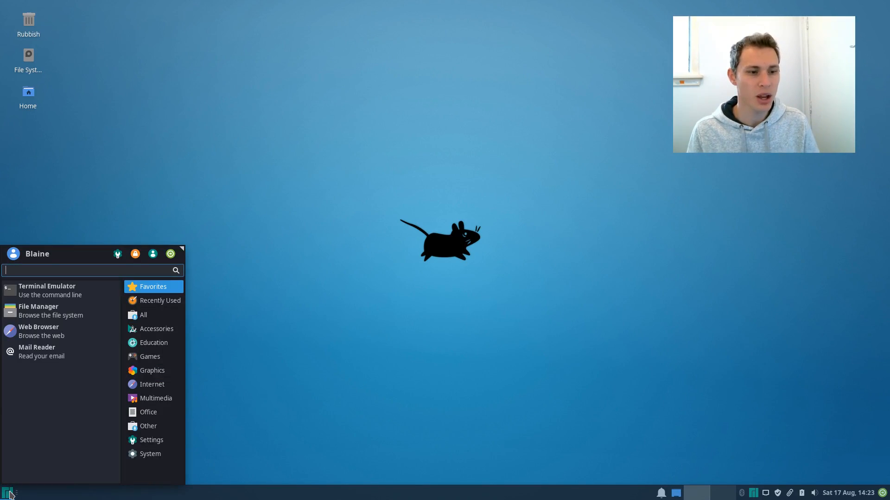
click(48, 290)
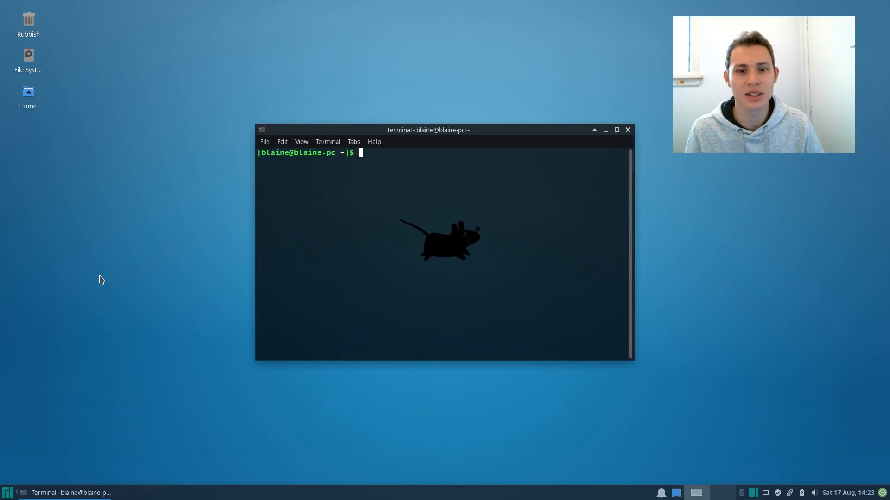
drag(427, 129, 395, 129)
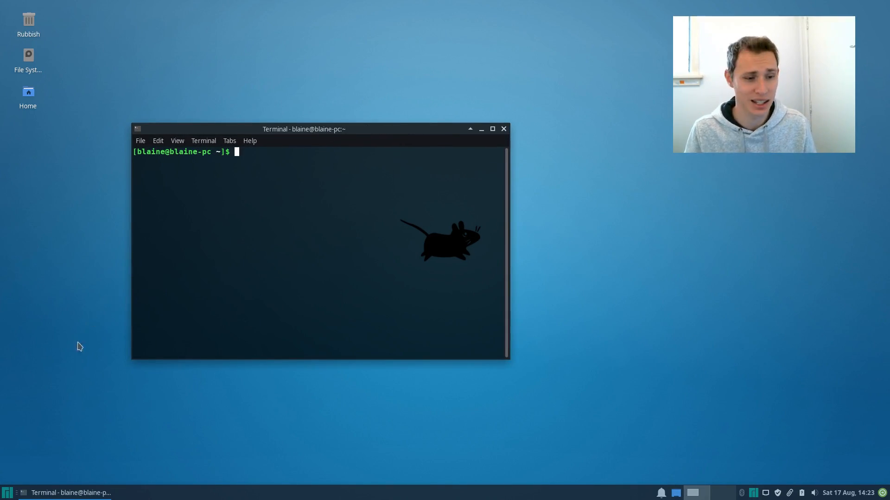
- Launch Viewnior from the Graphics category and show the About Xfce window
click(8, 492)
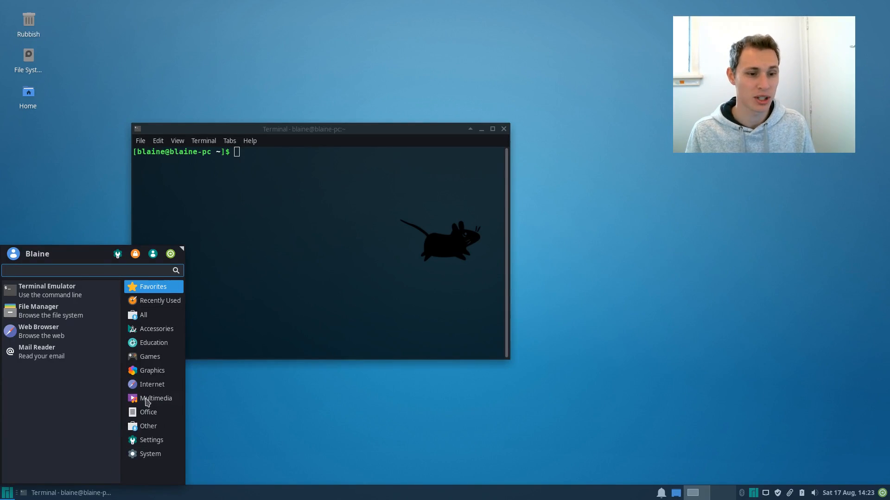
click(151, 371)
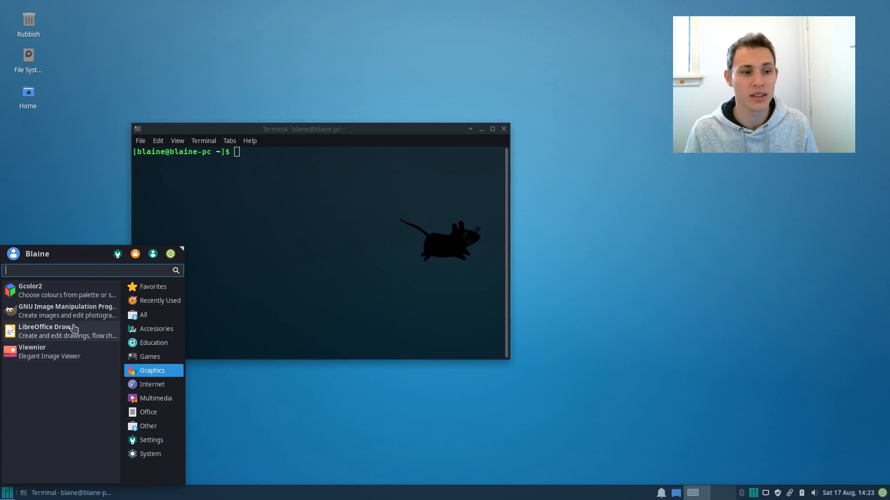
click(33, 352)
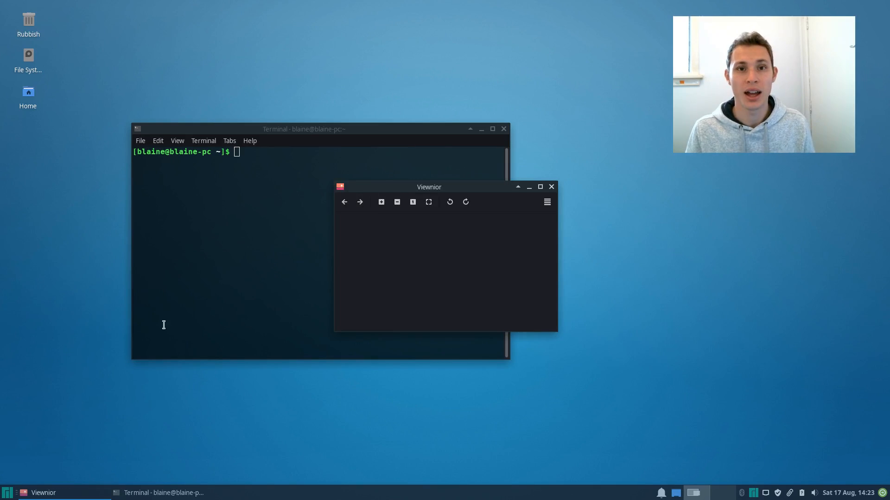
click(8, 493)
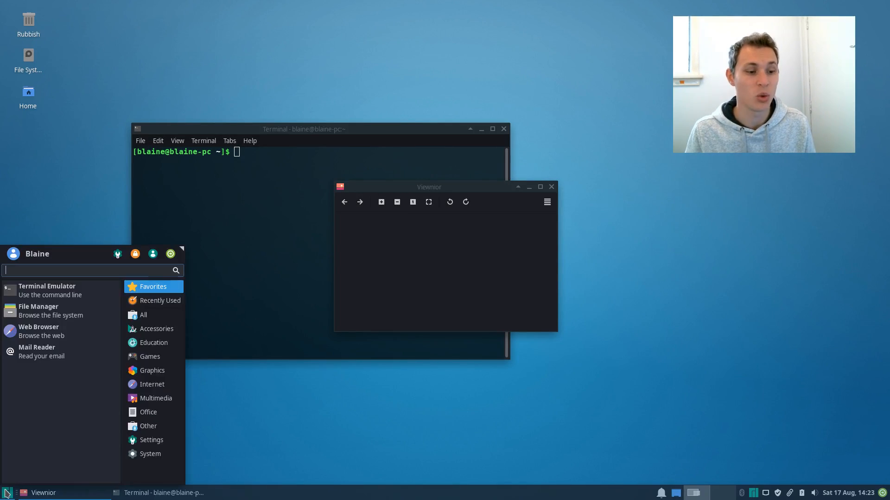
mouse_move(82, 350)
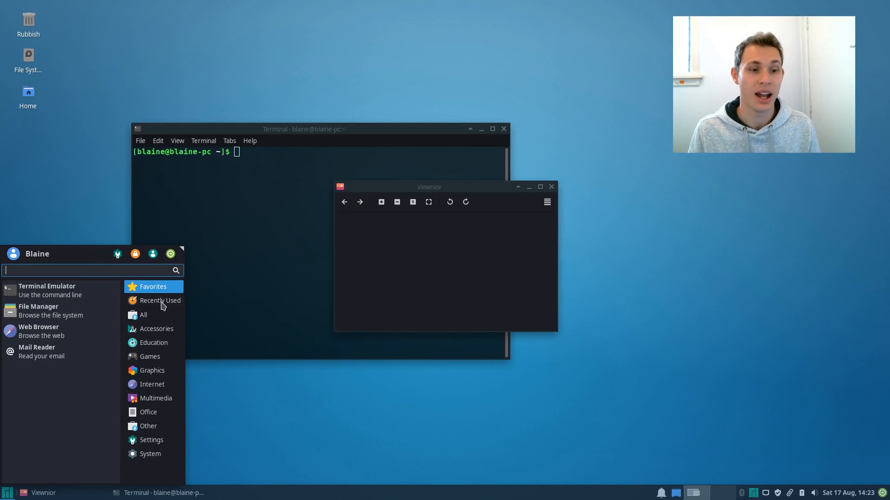
click(144, 315)
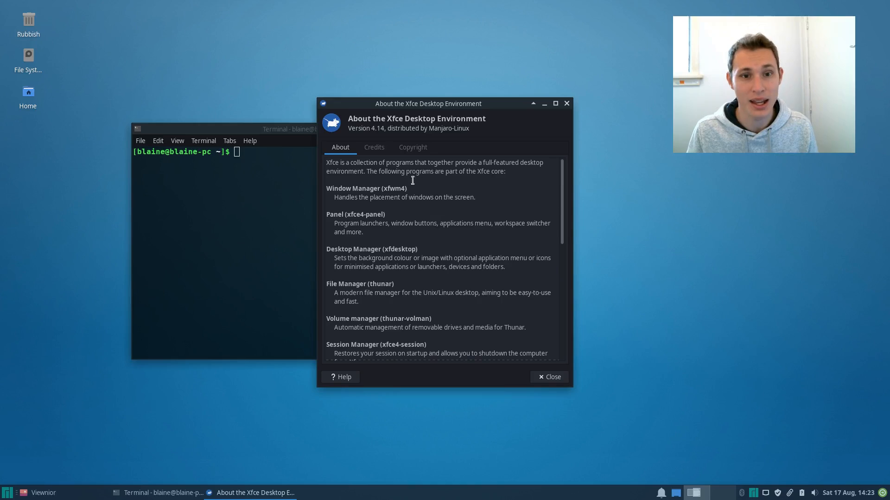
mouse_move(391, 123)
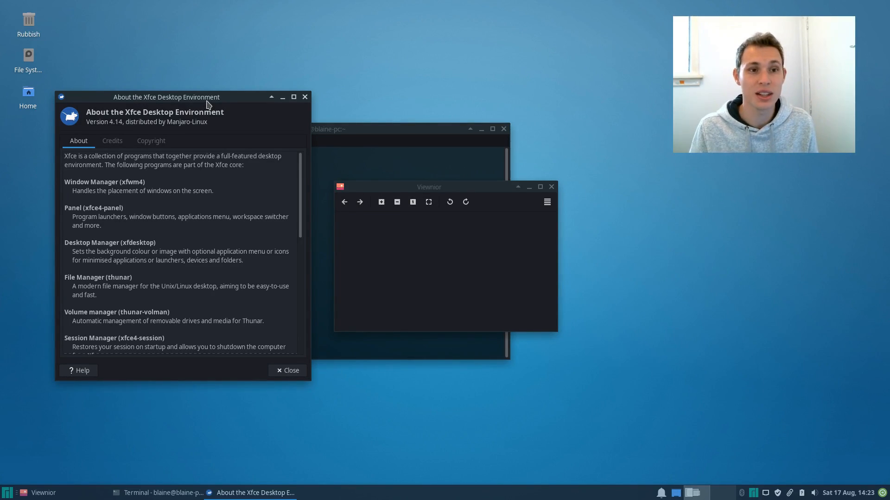
- Reposition the About Xfce and Viewnior windows, then close Viewnior and About Xfce
drag(166, 97, 143, 82)
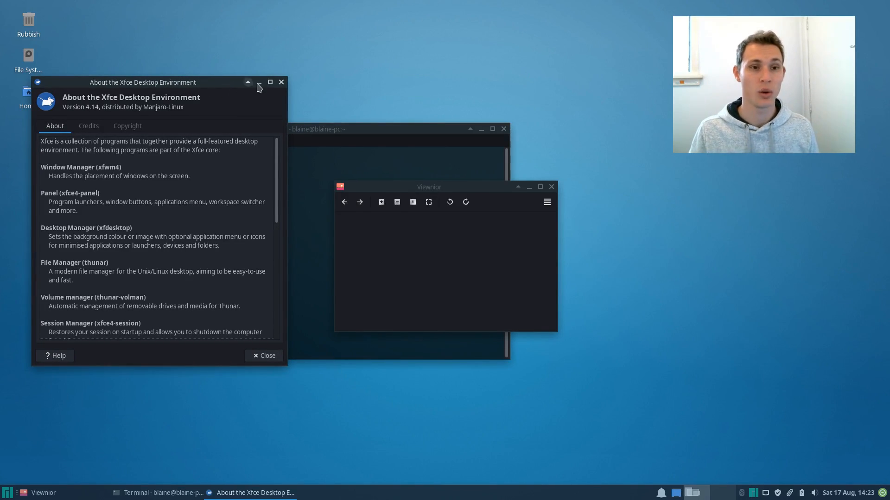
mouse_move(244, 85)
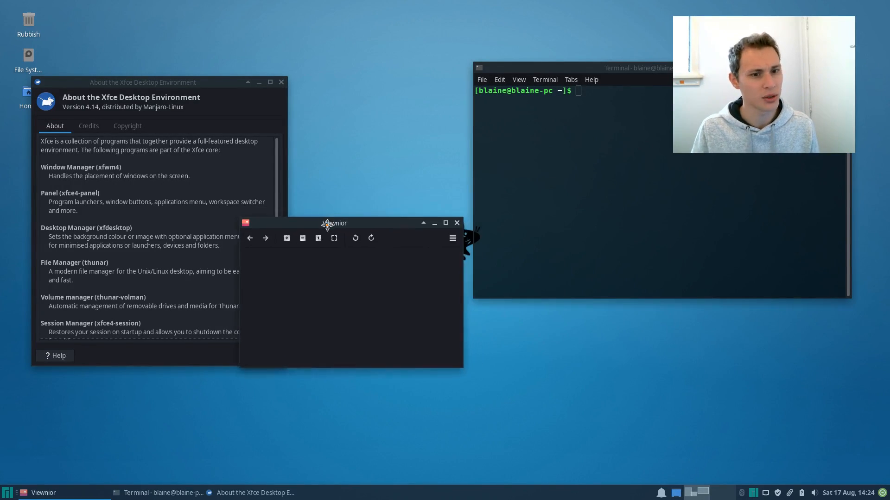
drag(334, 222, 368, 299)
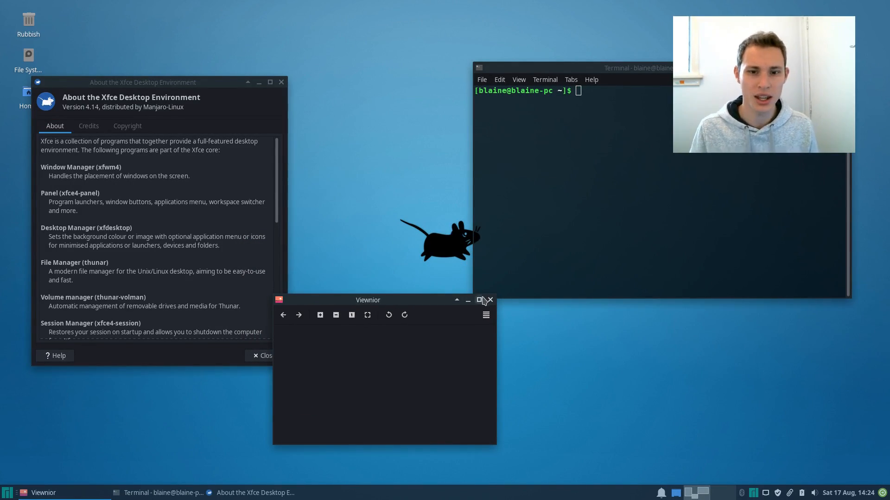
click(491, 299)
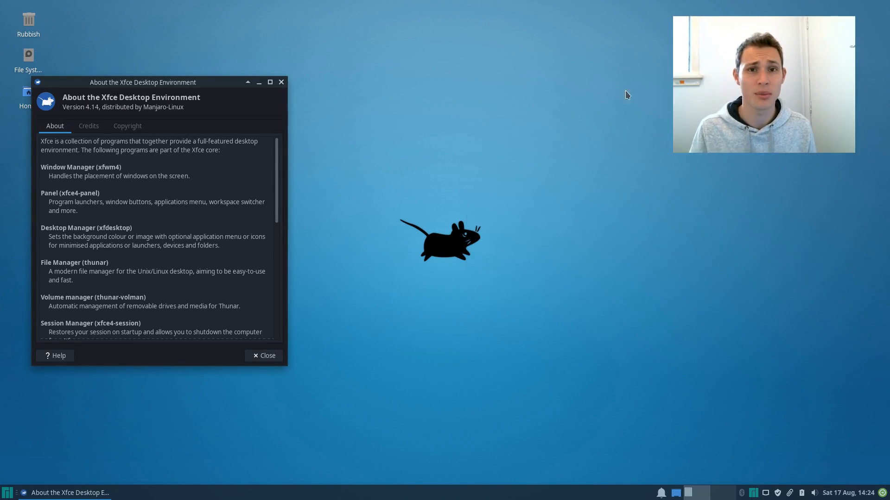
click(264, 356)
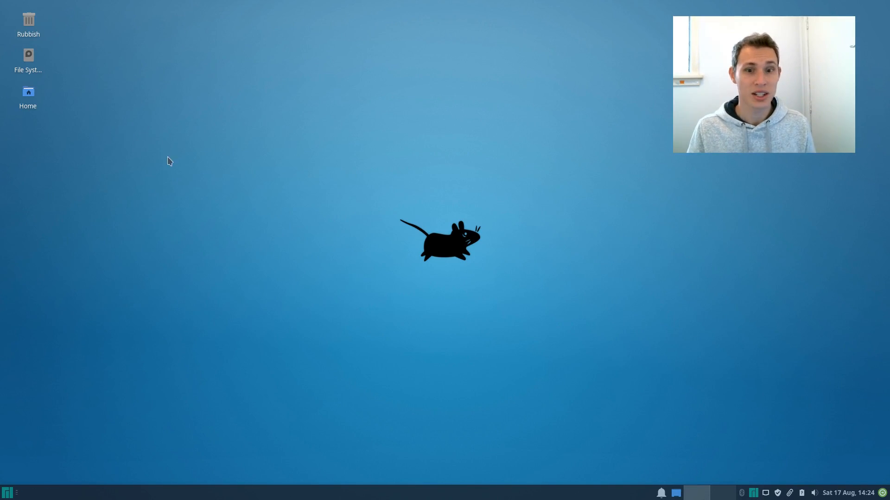
mouse_move(628, 353)
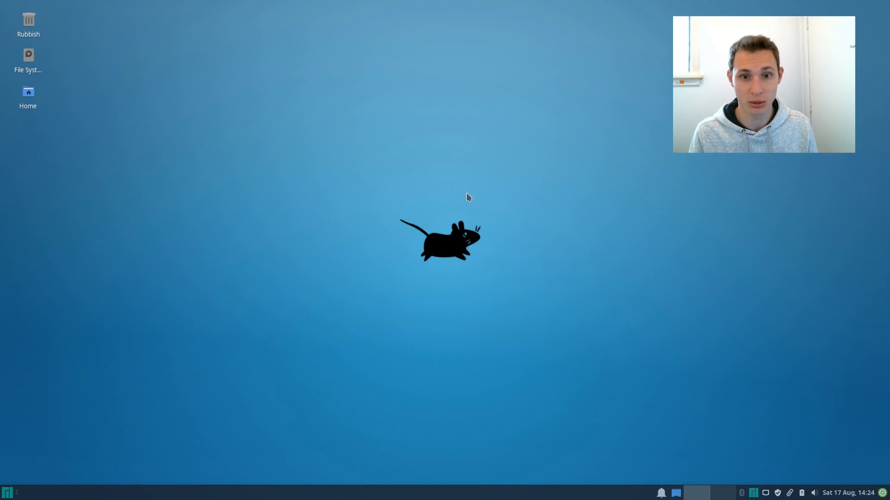
mouse_move(339, 259)
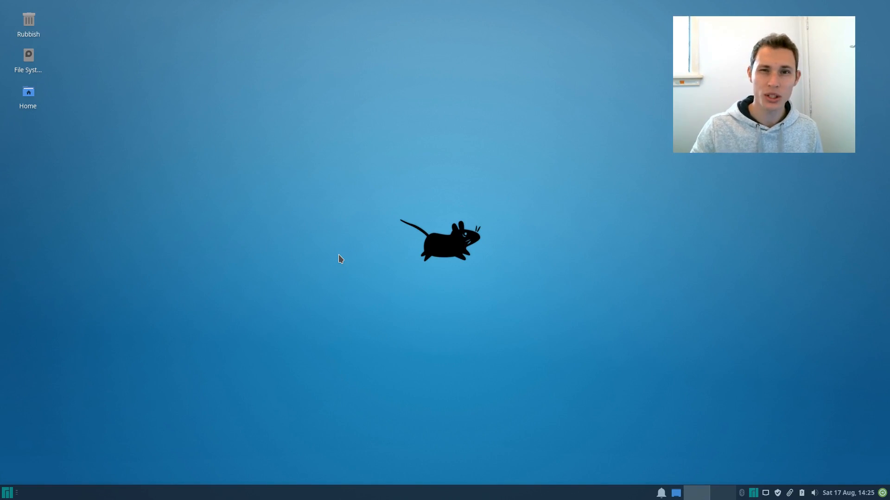
mouse_move(325, 195)
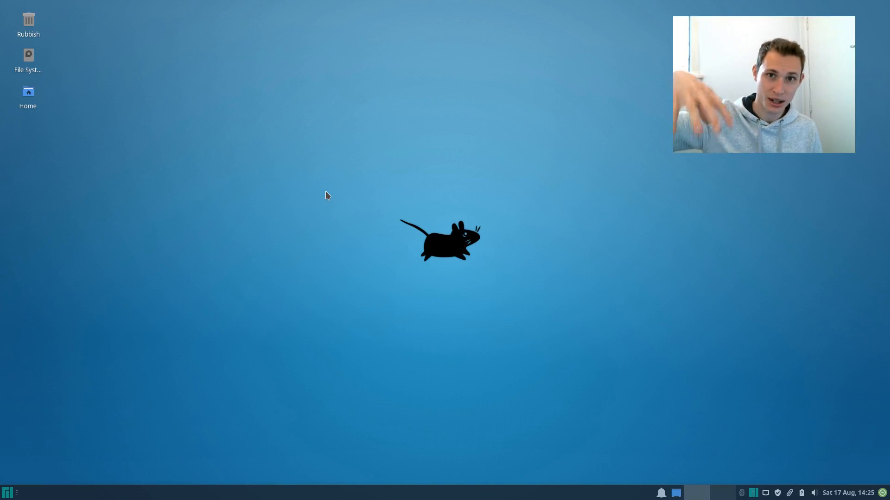
mouse_move(329, 197)
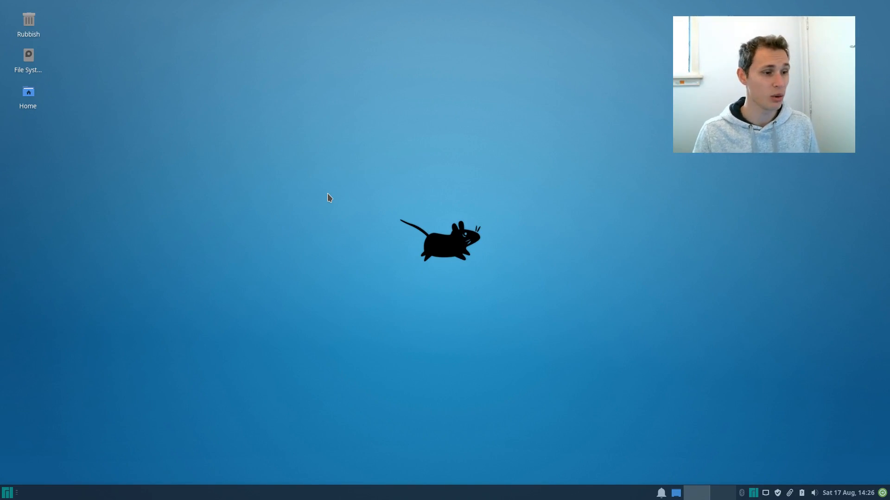
mouse_move(347, 201)
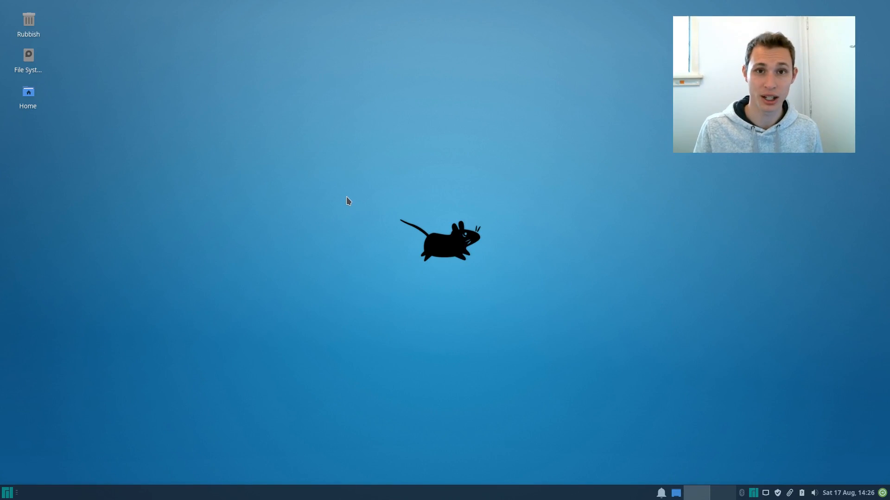
mouse_move(348, 196)
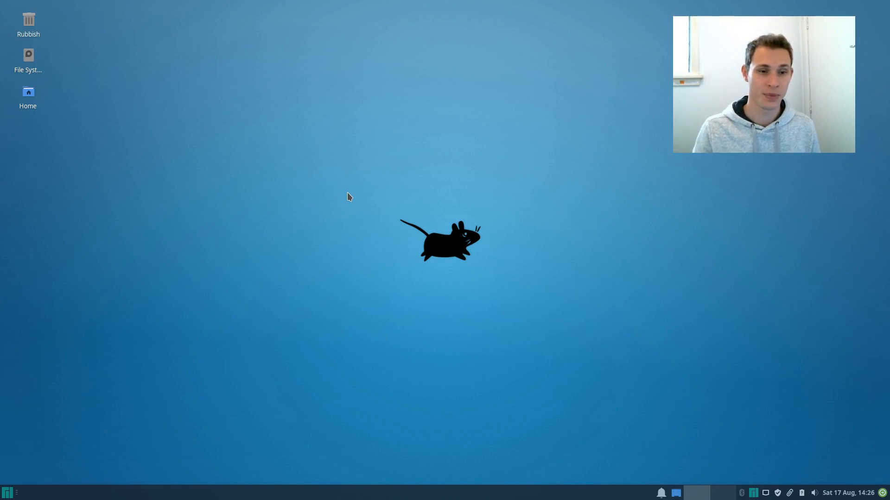
mouse_move(335, 210)
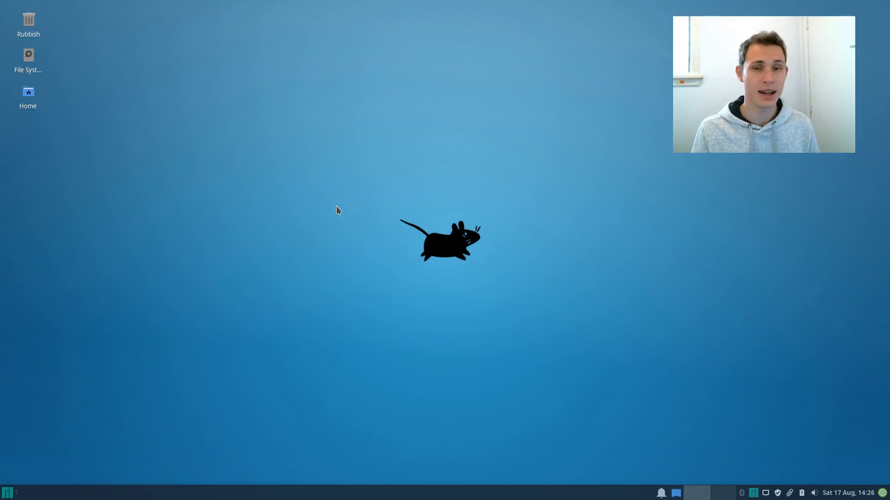
mouse_move(356, 181)
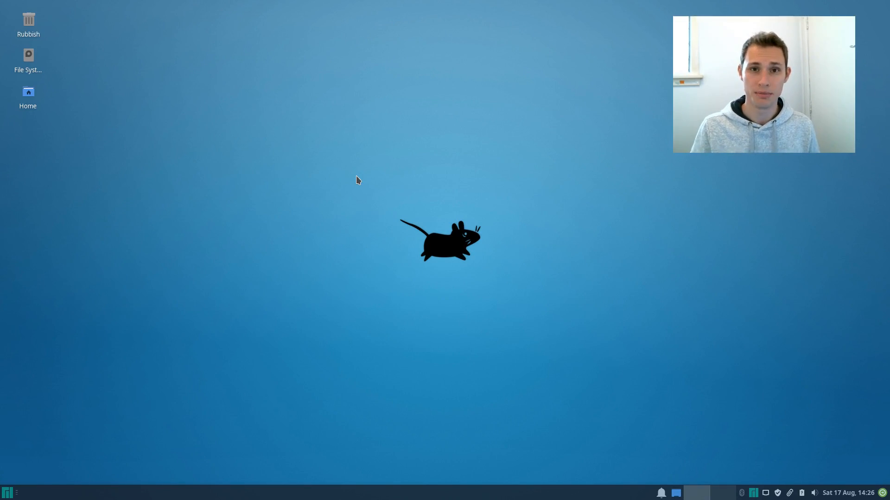